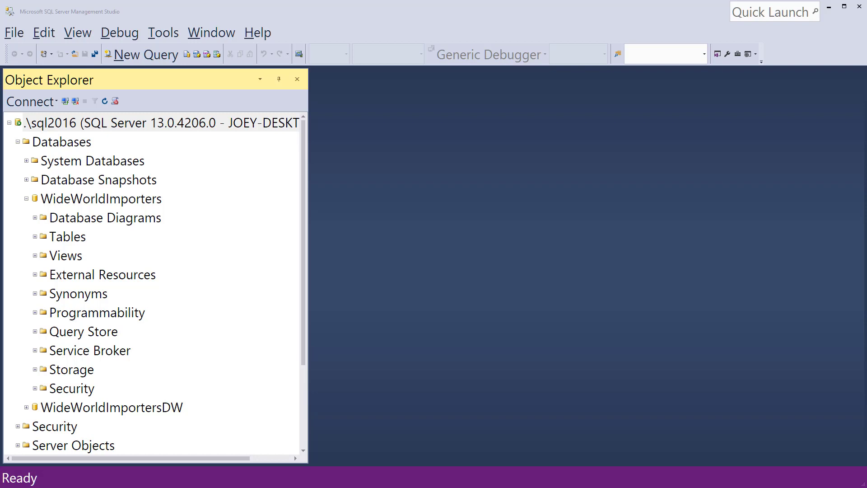
pyautogui.moveTo(121, 293)
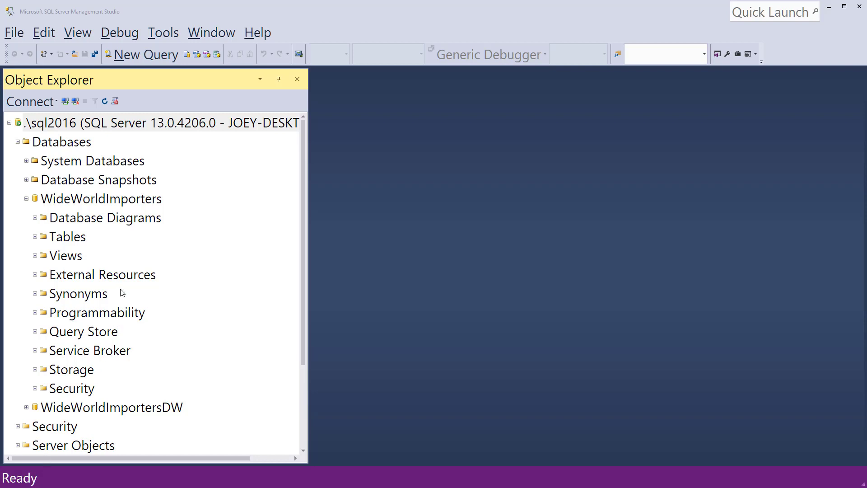
pyautogui.moveTo(79, 245)
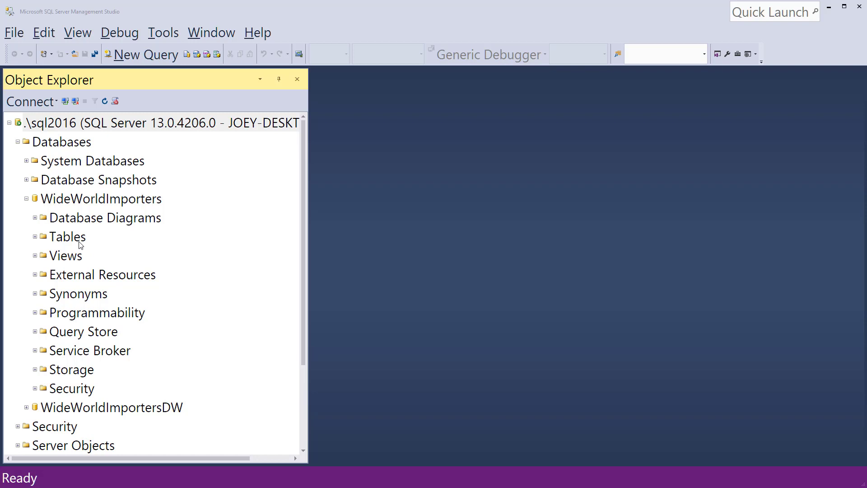
pyautogui.moveTo(49, 206)
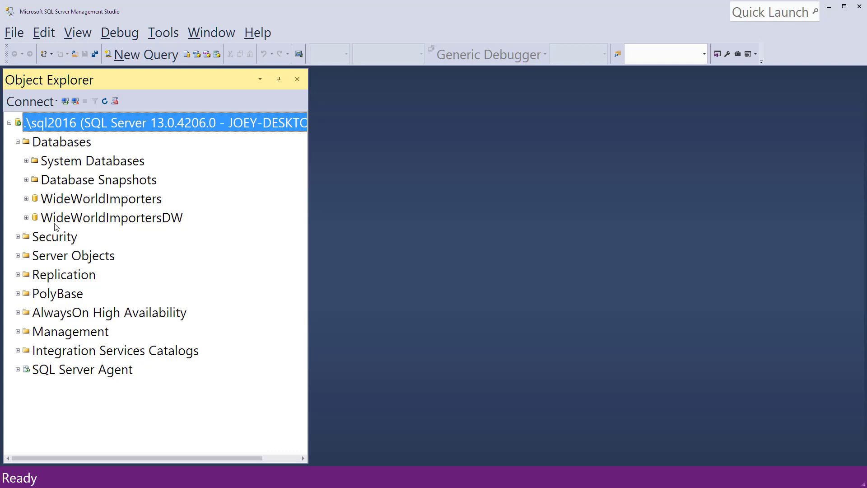
# Step: Expand WideWorldImportersDW > Tables in Object Explorer and select Fact.Sale
pyautogui.click(26, 218)
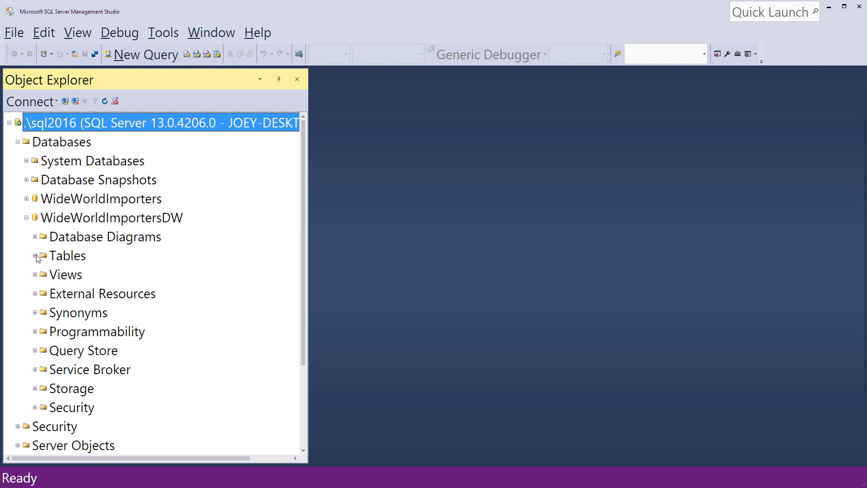
pyautogui.click(34, 255)
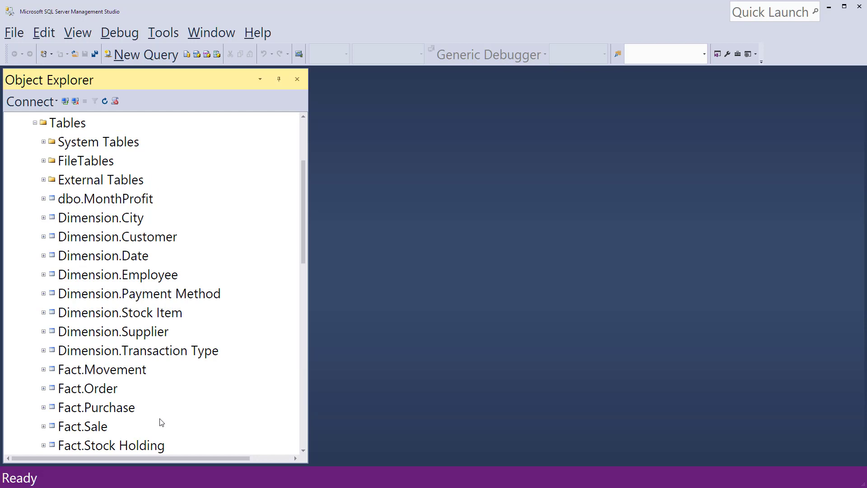
pyautogui.click(82, 426)
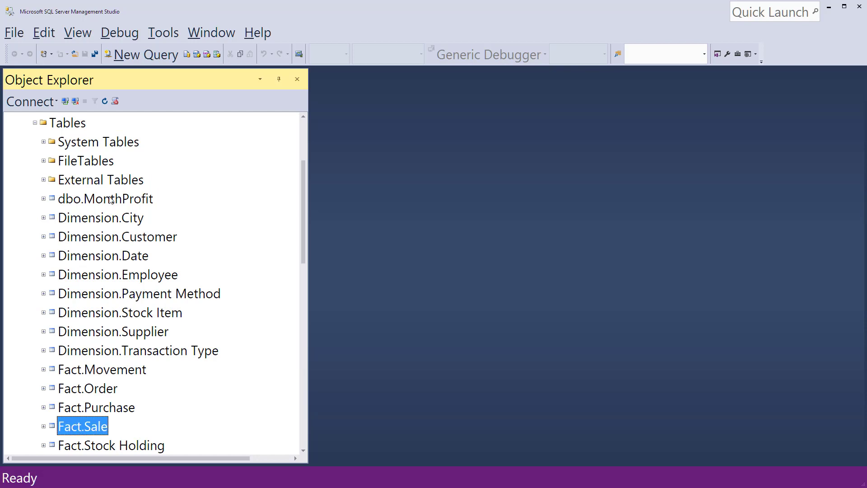
# Step: In a new query, select only [Invoice Date Key] and Profit from [Fact].[Sale]
pyautogui.click(148, 54)
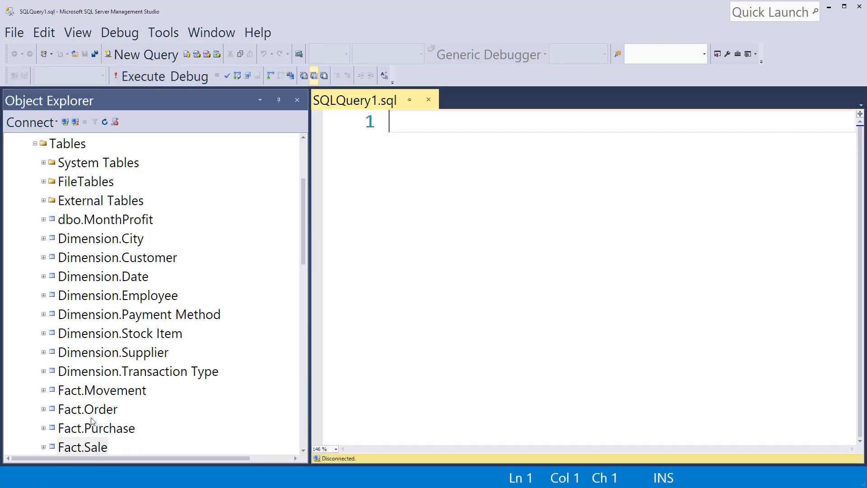
pyautogui.click(82, 447)
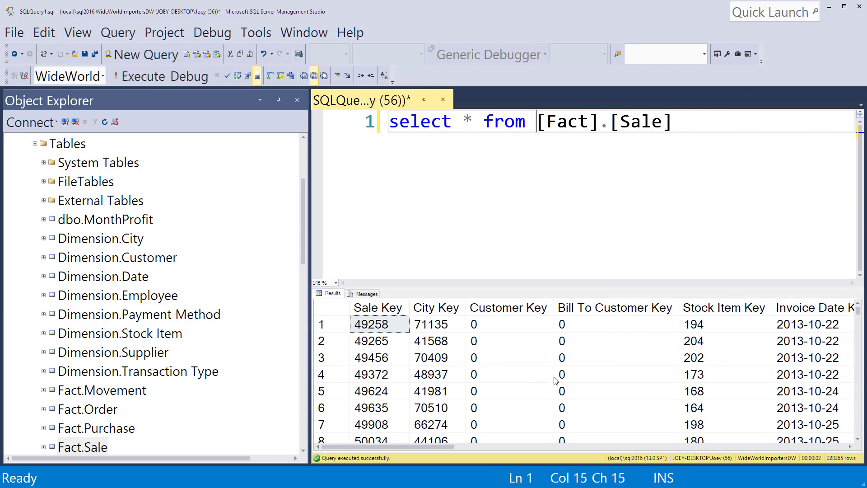
pyautogui.hscroll(3)
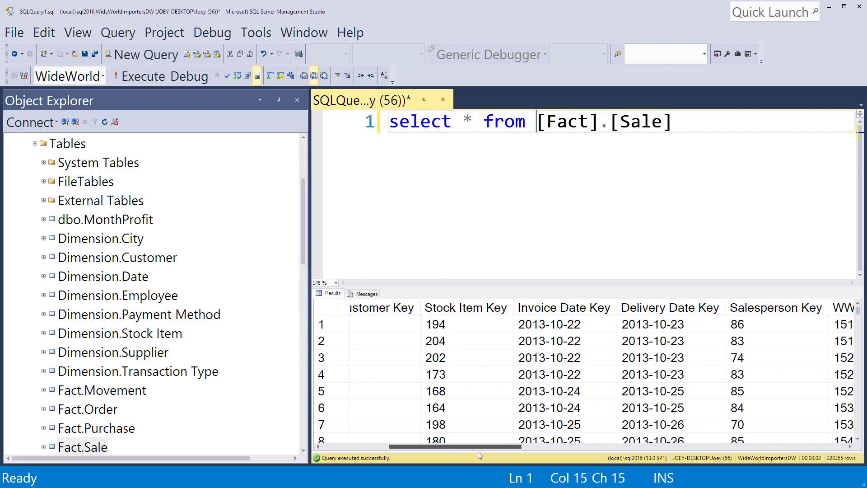
pyautogui.hscroll(3)
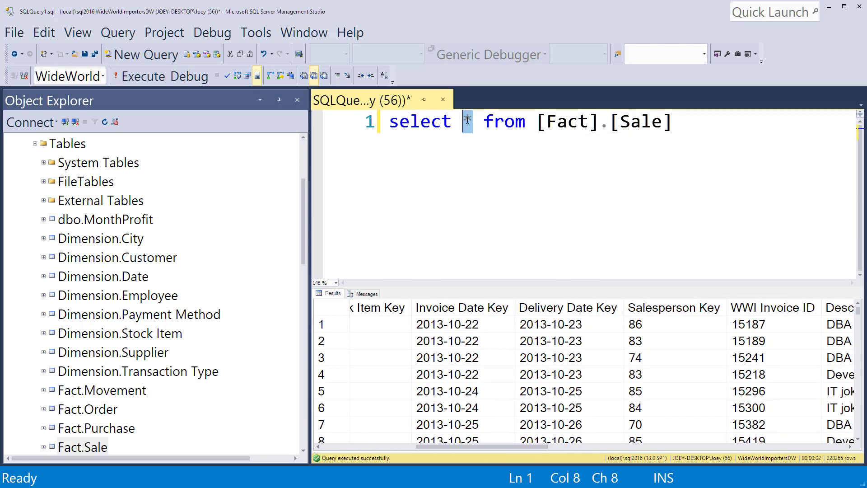
pyautogui.write('inv')
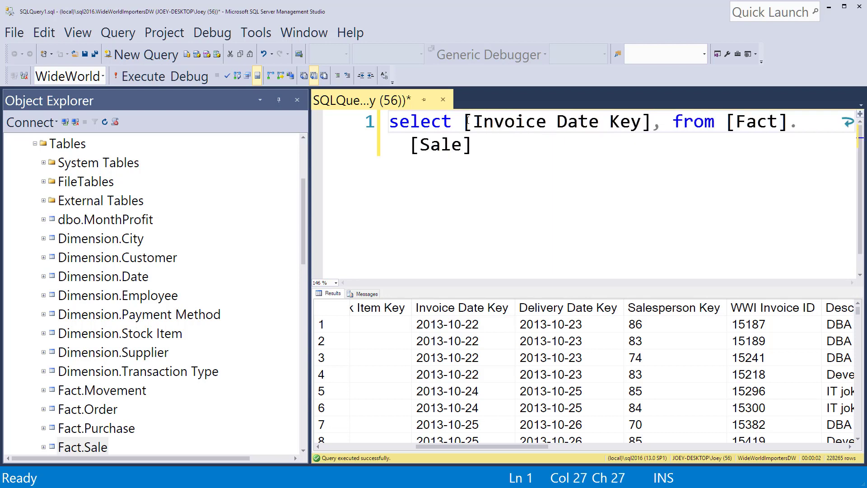
pyautogui.write('" "')
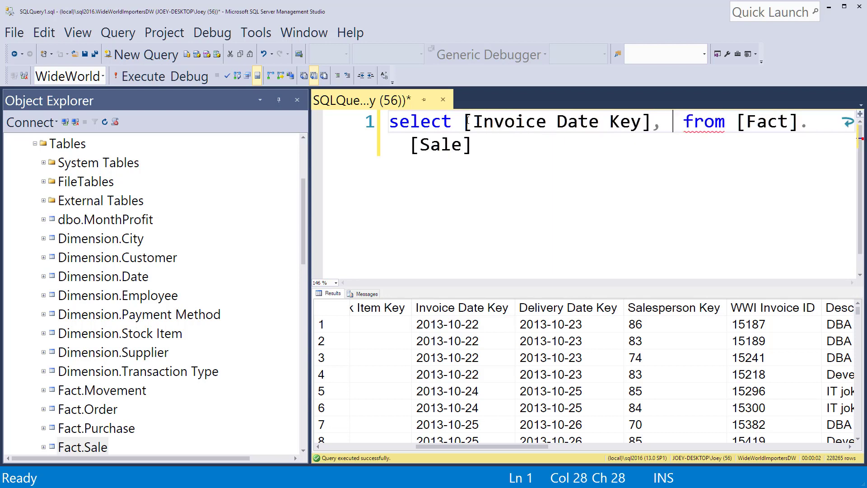
pyautogui.write('Profit')
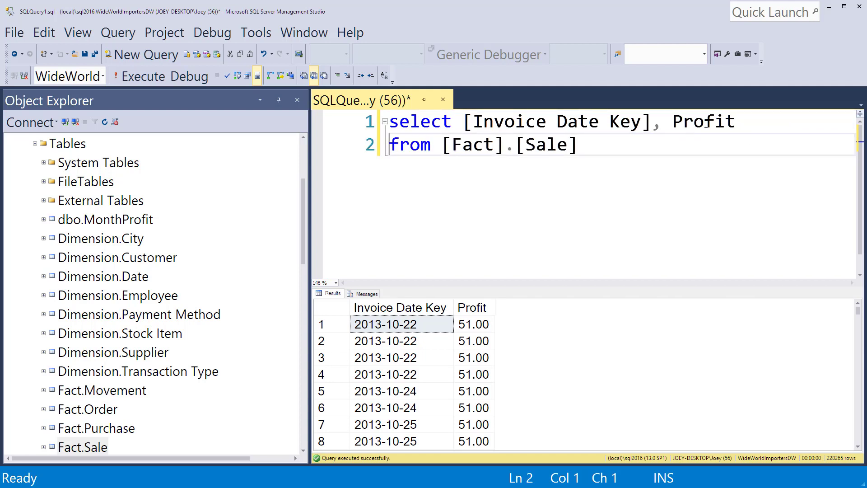
pyautogui.moveTo(402, 328)
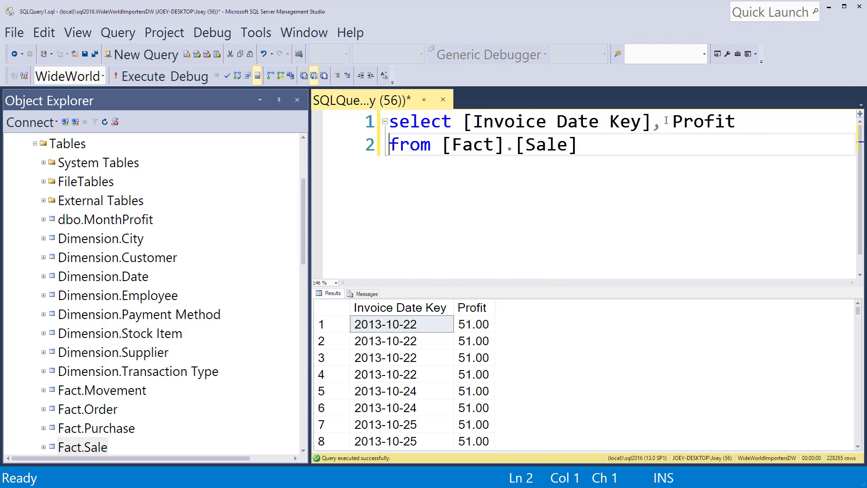
# Step: Wrap Profit in sum() aliased Profit and group by [Invoice Date Key]
pyautogui.write('sum(')
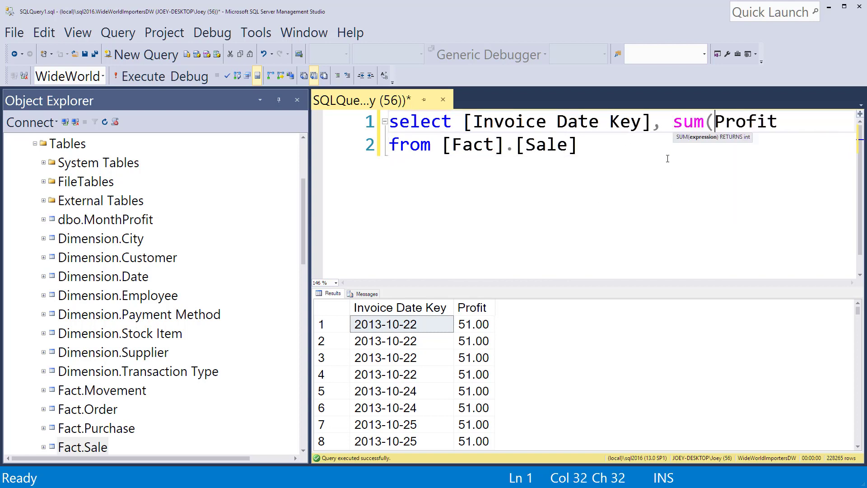
pyautogui.write(') Profit')
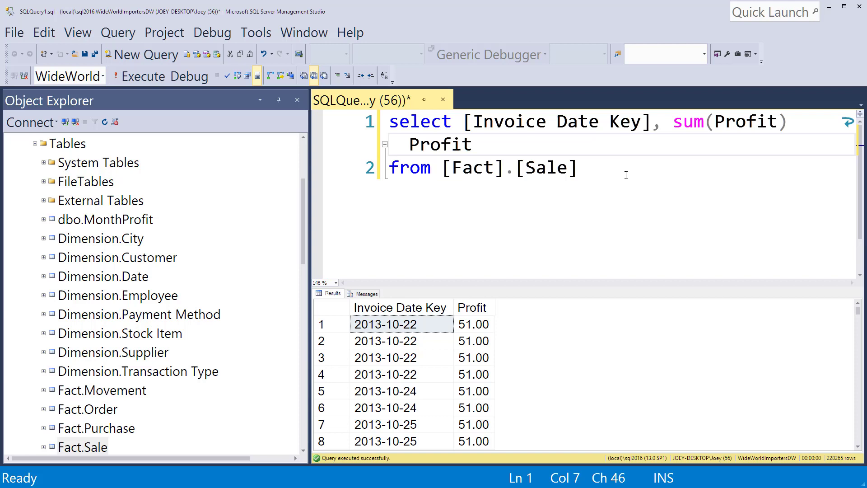
pyautogui.write('group by [Invoice Date Key')
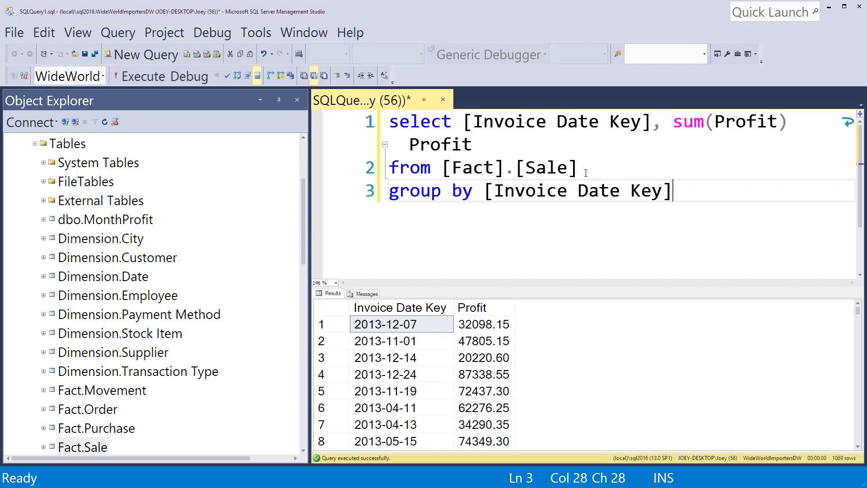
pyautogui.moveTo(428, 375)
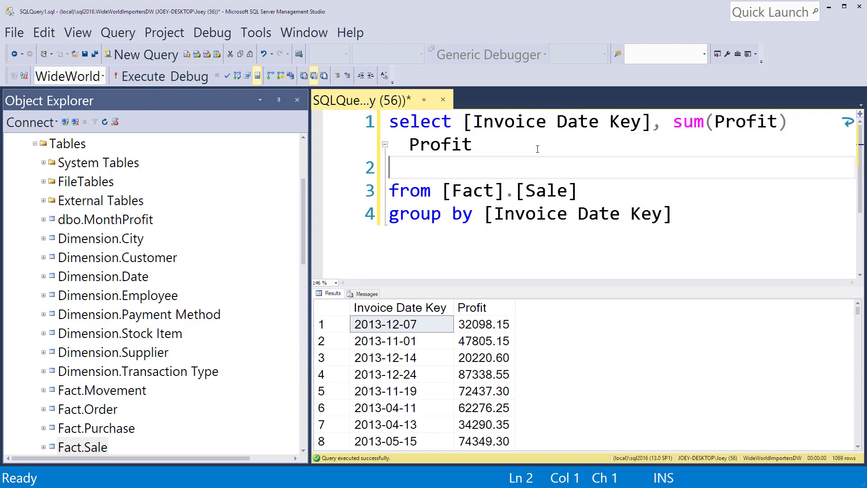
# Step: Add INTO dbo.ProfitByDate so the daily totals create a new table
pyautogui.write('in')
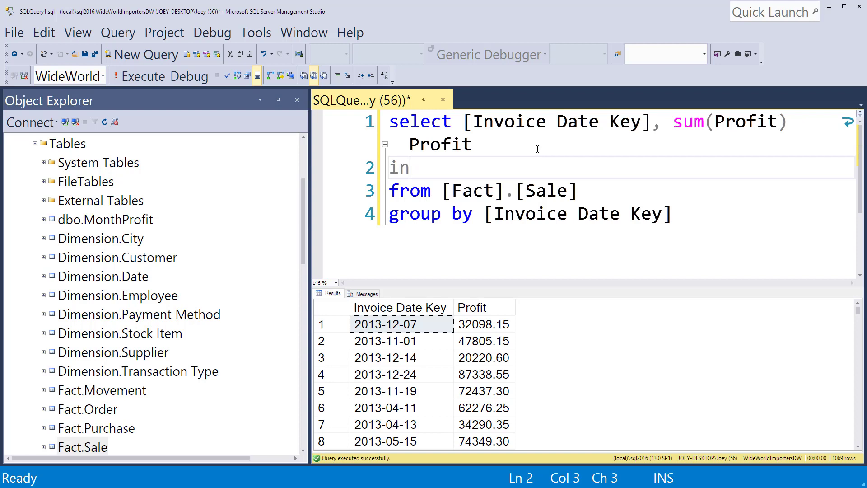
pyautogui.write('to dbo.')
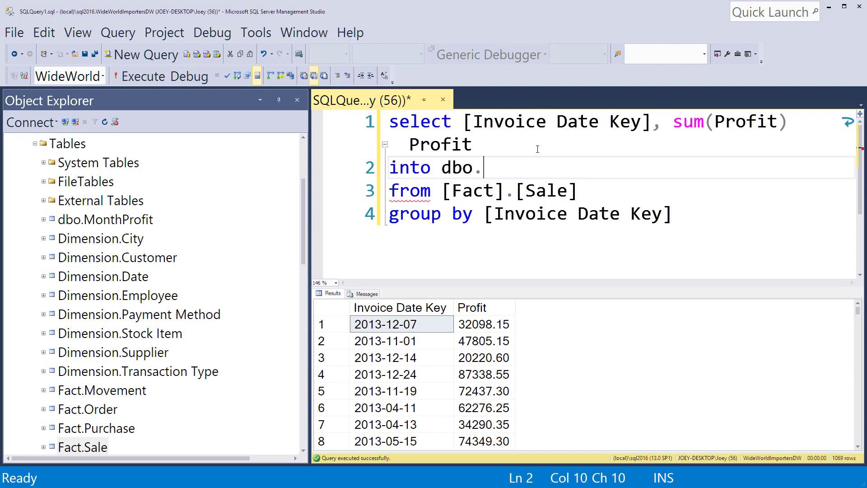
pyautogui.write('ProfitBy')
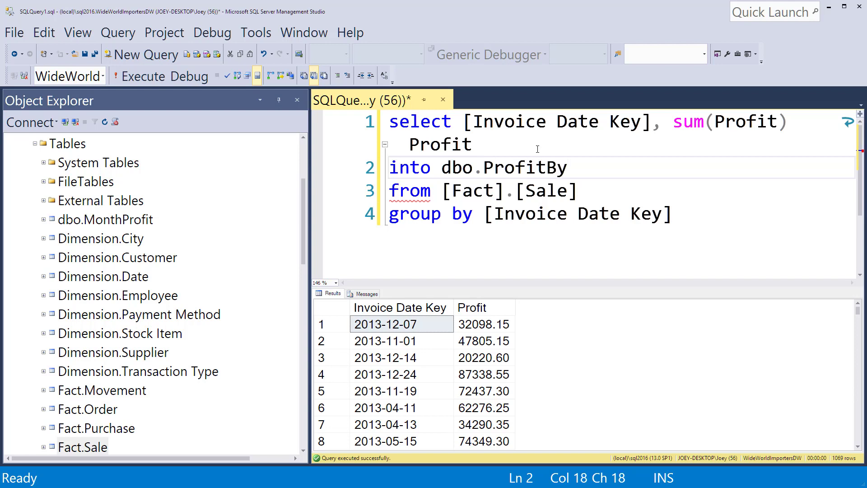
pyautogui.write('Date')
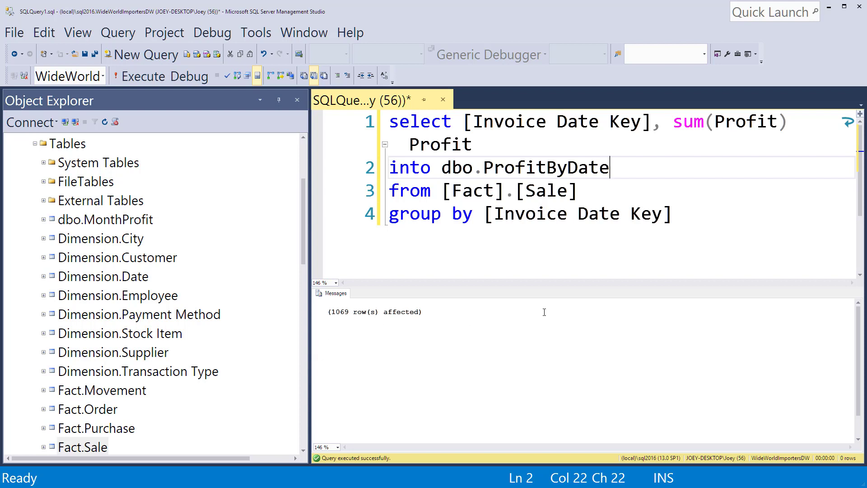
# Step: Add a select * from dbo.ProfitByDate query below and highlight the table-creating statement
pyautogui.click(673, 214)
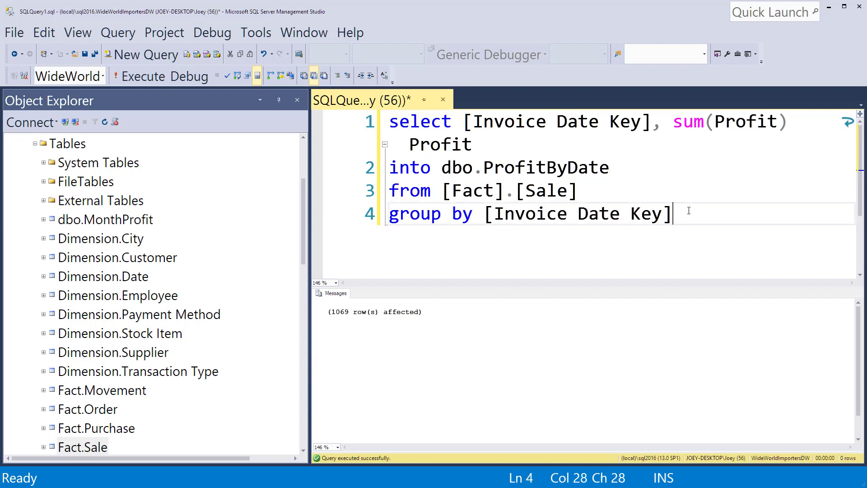
pyautogui.press('Enter')
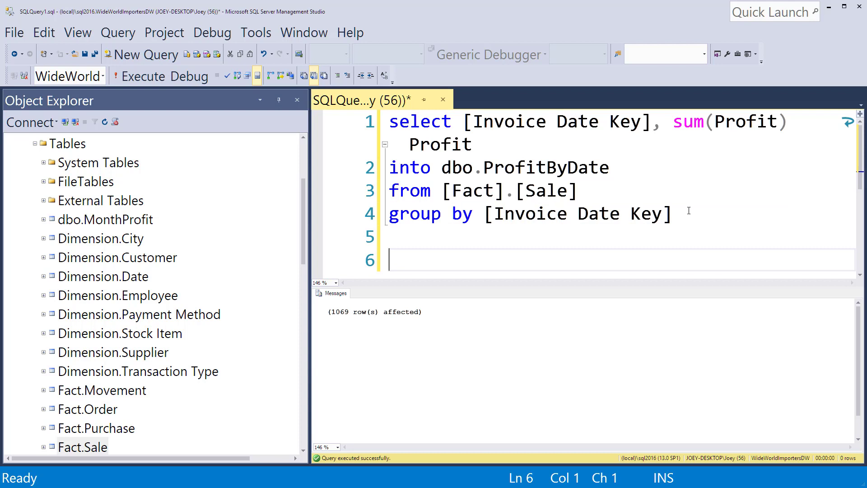
pyautogui.write('select *')
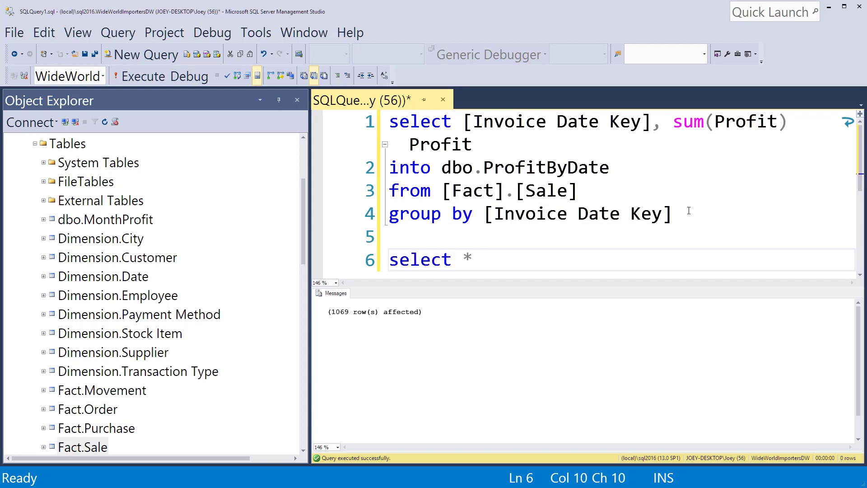
pyautogui.write('from dbo')
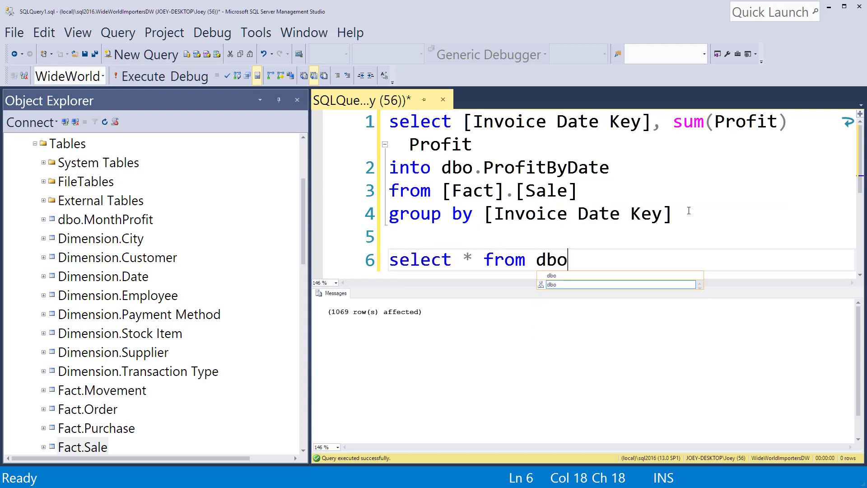
pyautogui.write('.ProfitByDate')
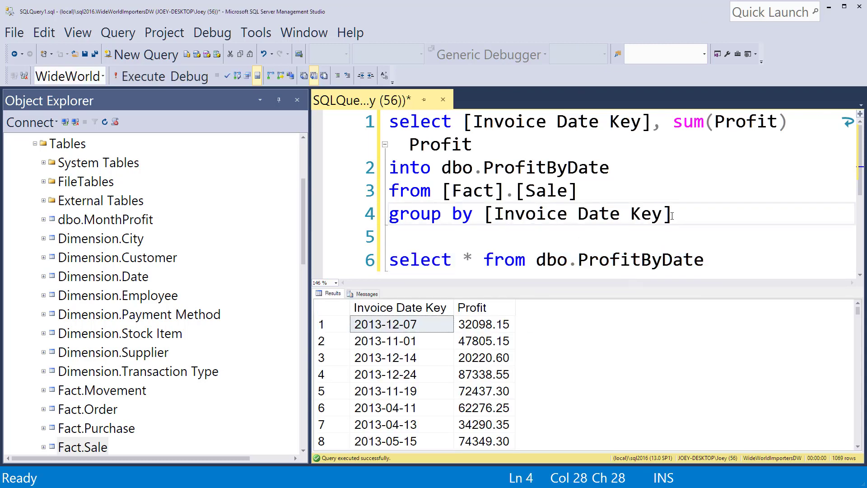
pyautogui.moveTo(669, 214); pyautogui.dragTo(390, 121)
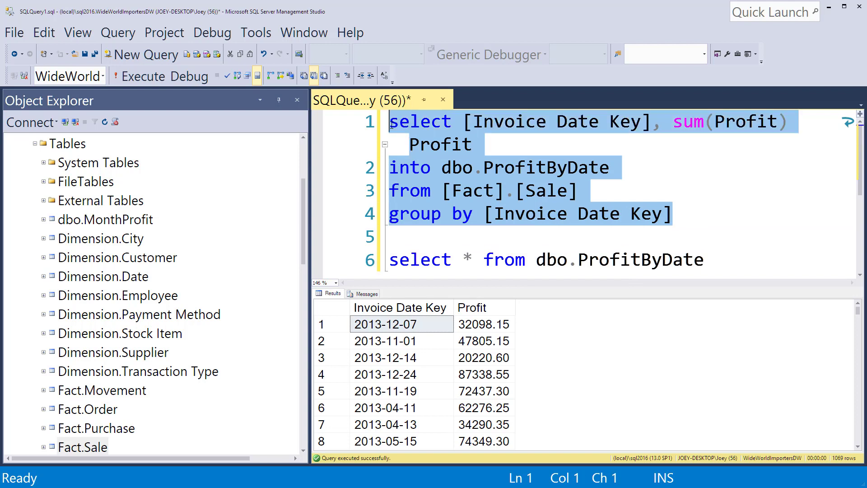
# Step: Delete the SELECT INTO statement and order the ProfitByDate query by column 1
pyautogui.press('Delete')
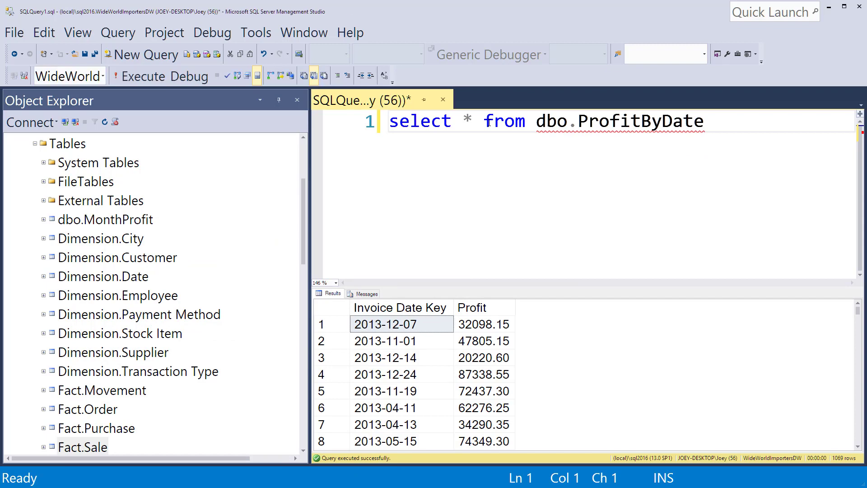
pyautogui.moveTo(679, 141)
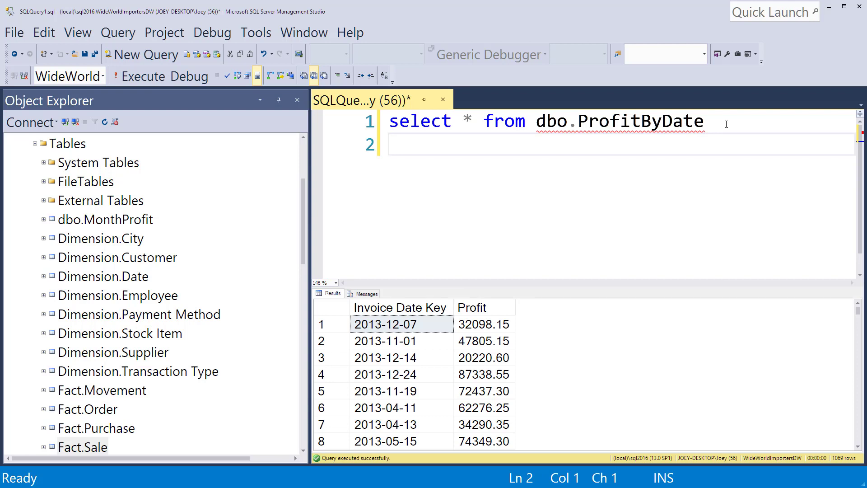
pyautogui.write('order by')
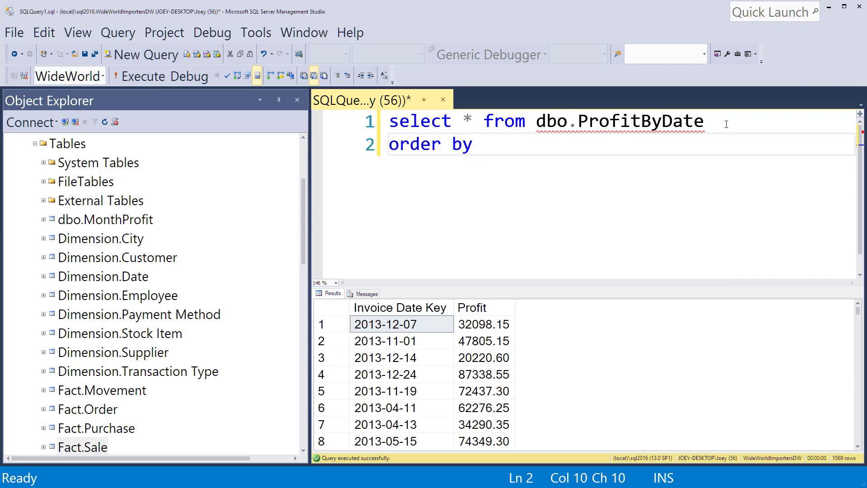
pyautogui.write('1')
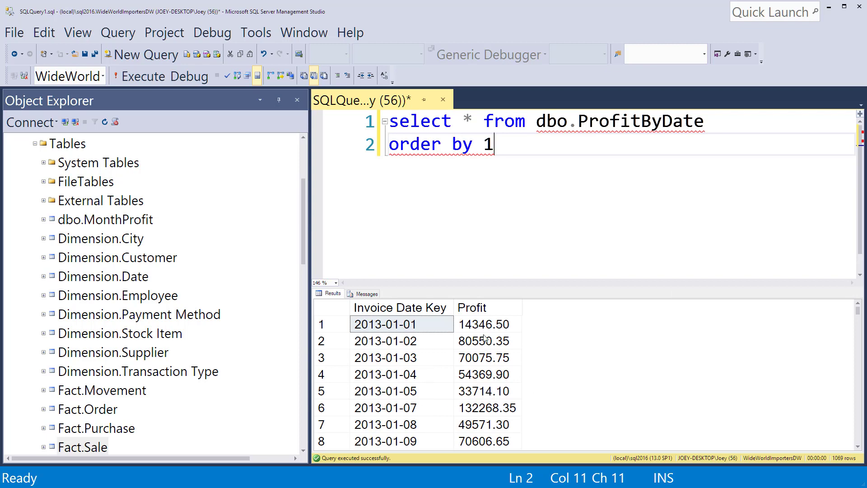
pyautogui.click(330, 308)
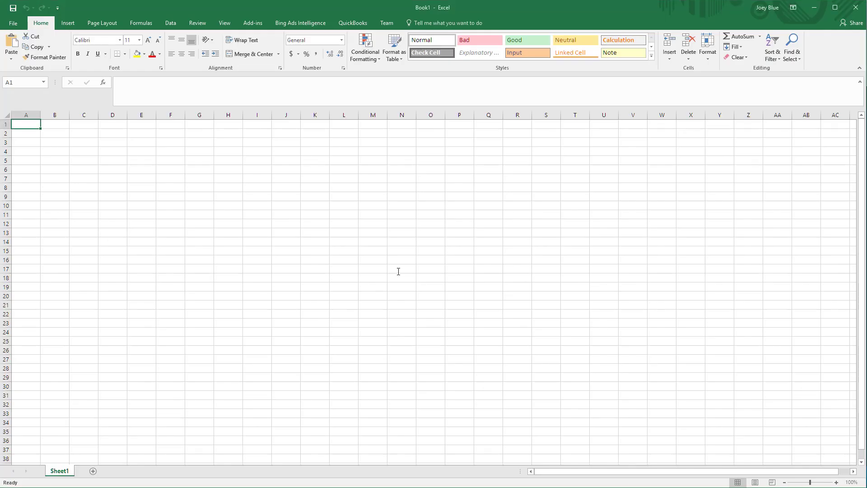
# Step: Paste the sorted results into Excel and enter =AVERAGE(B2:B6) in column C, filling it down
pyautogui.press('ctrl+v')
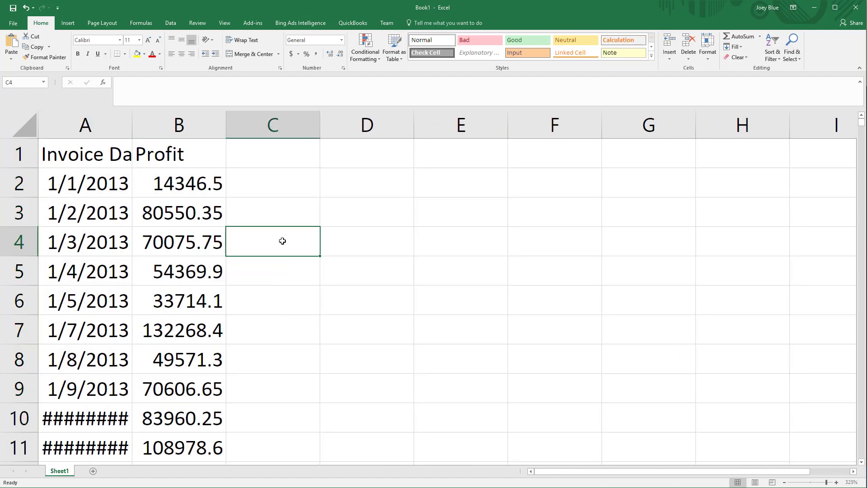
pyautogui.moveTo(142, 289)
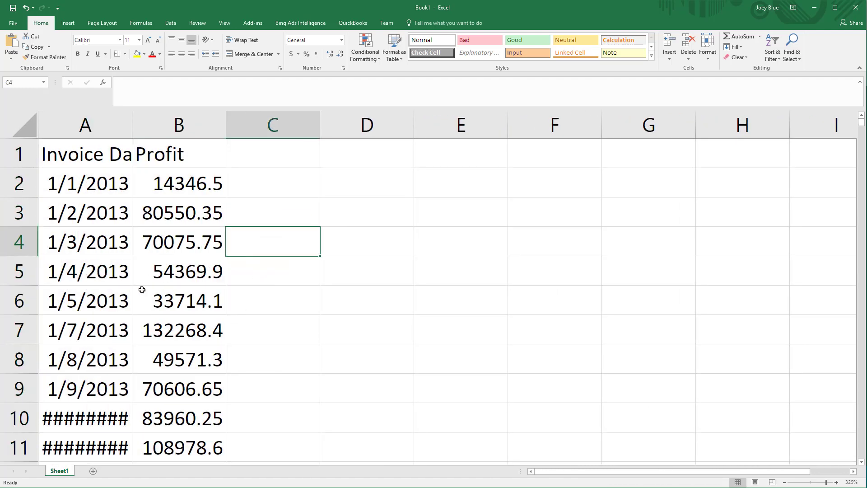
pyautogui.moveTo(85, 183); pyautogui.dragTo(86, 300)
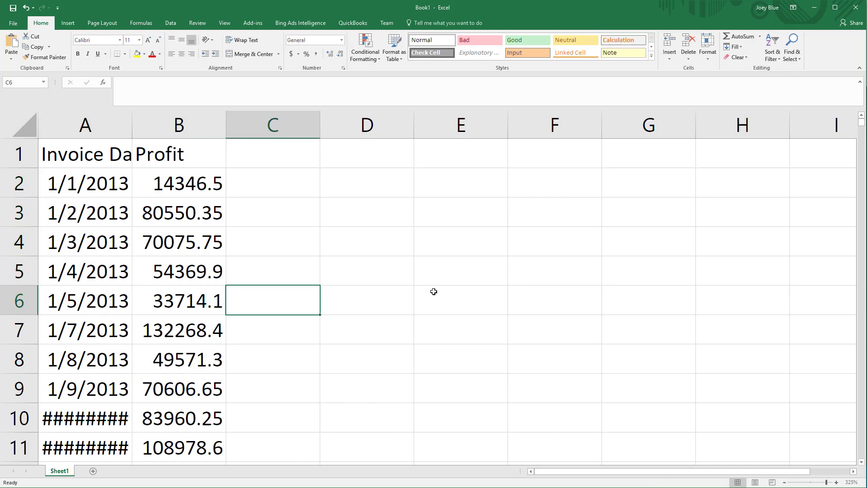
pyautogui.write('=')
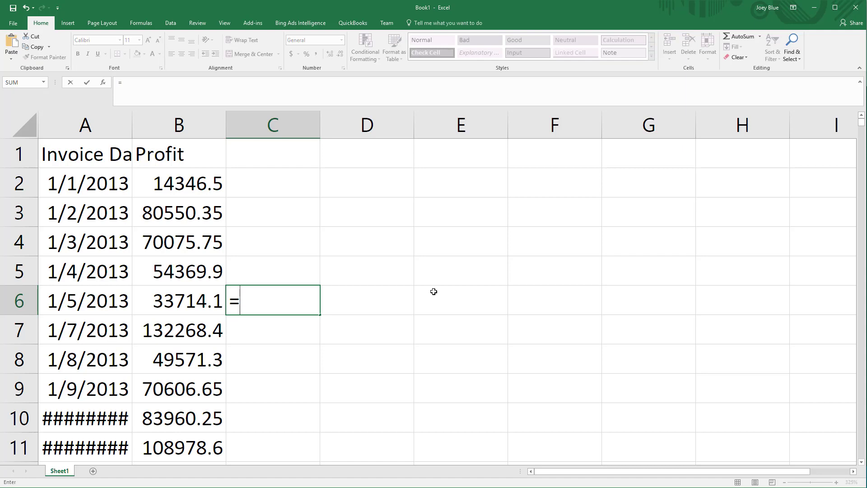
pyautogui.write('av')
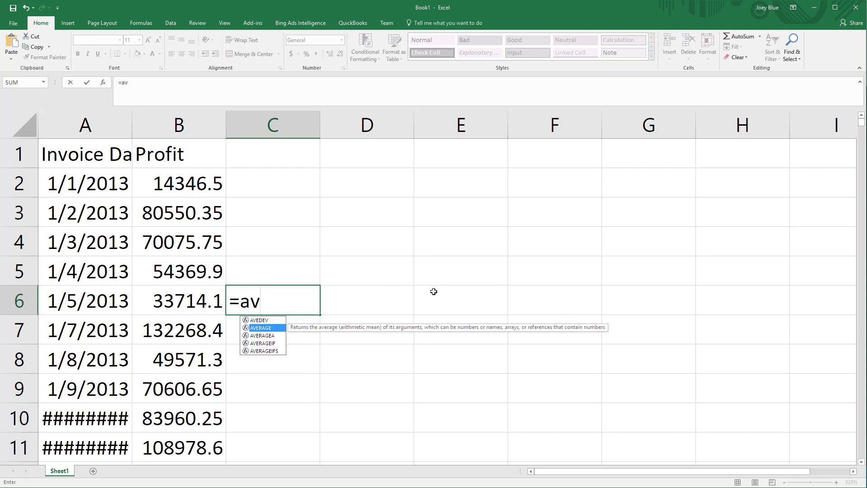
pyautogui.click(178, 182)
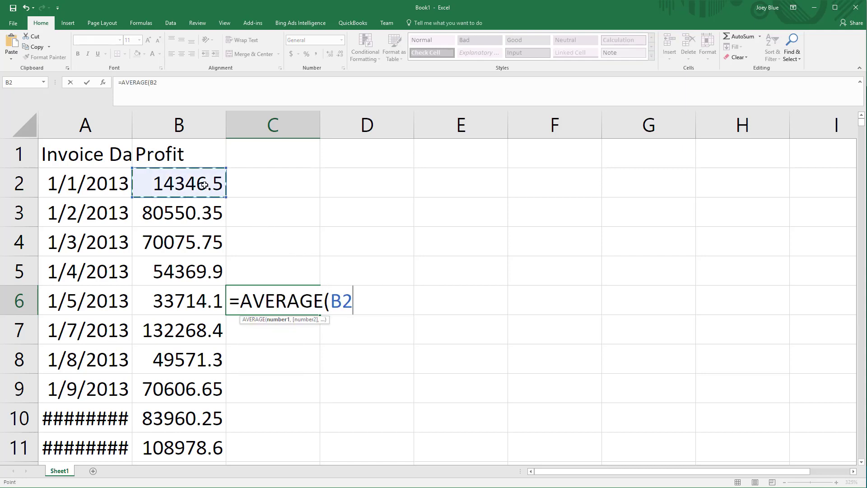
pyautogui.moveTo(178, 183); pyautogui.dragTo(178, 300)
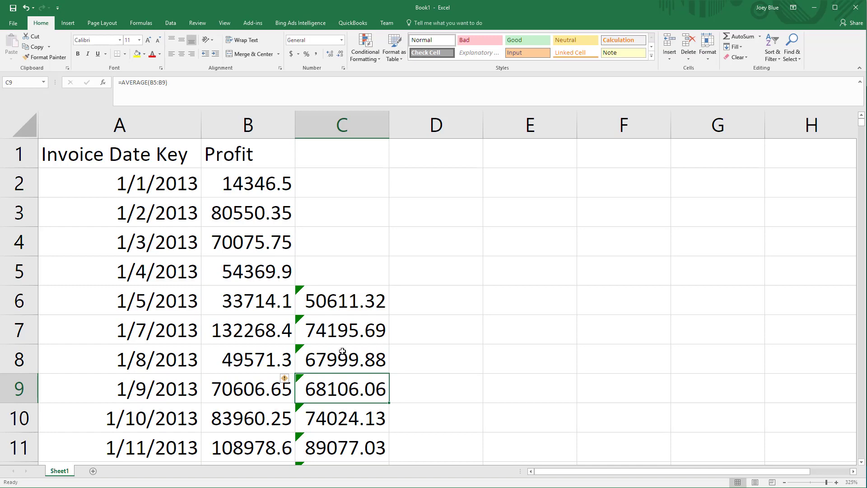
# Step: Rewrite the ProfitByDate select list as [Invoice Date Key], avg(Profit) and run it
pyautogui.press('alt+tab')
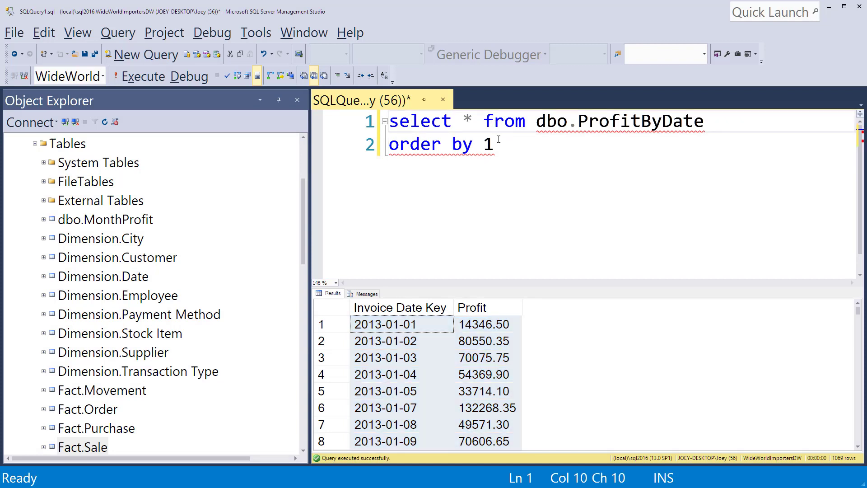
pyautogui.press('Enter')
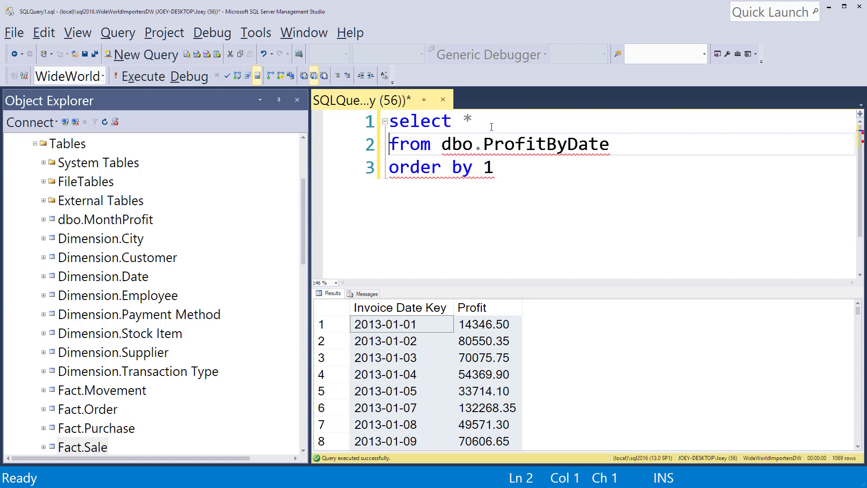
pyautogui.moveTo(541, 187)
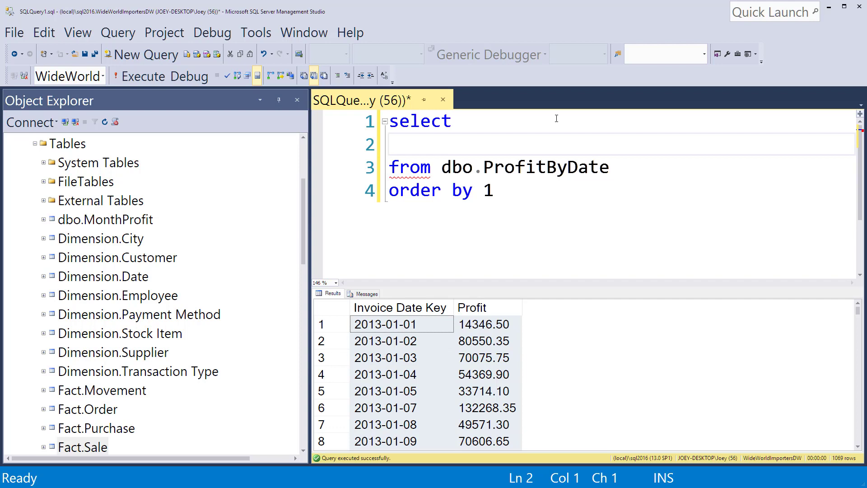
pyautogui.write('[Invoi')
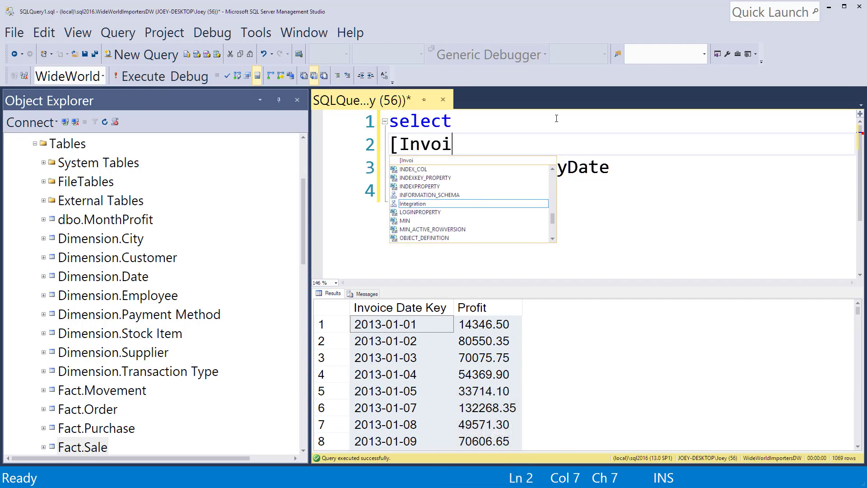
pyautogui.write('ce Date Key],')
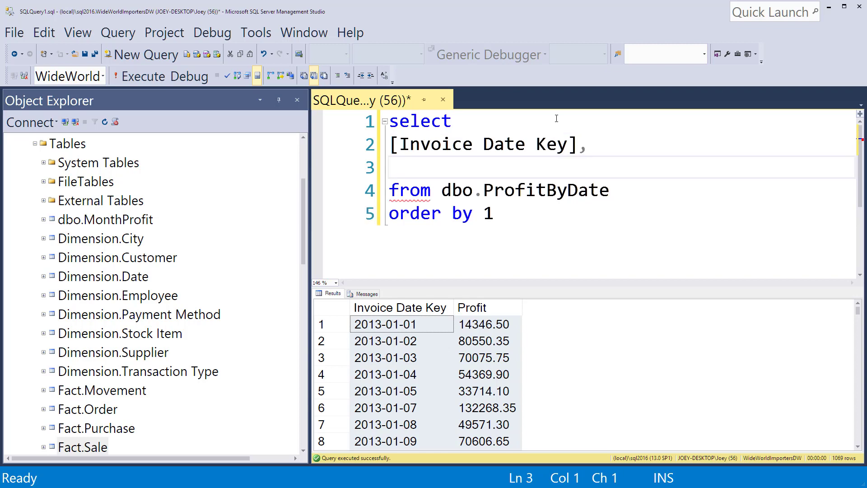
pyautogui.write('Profit')
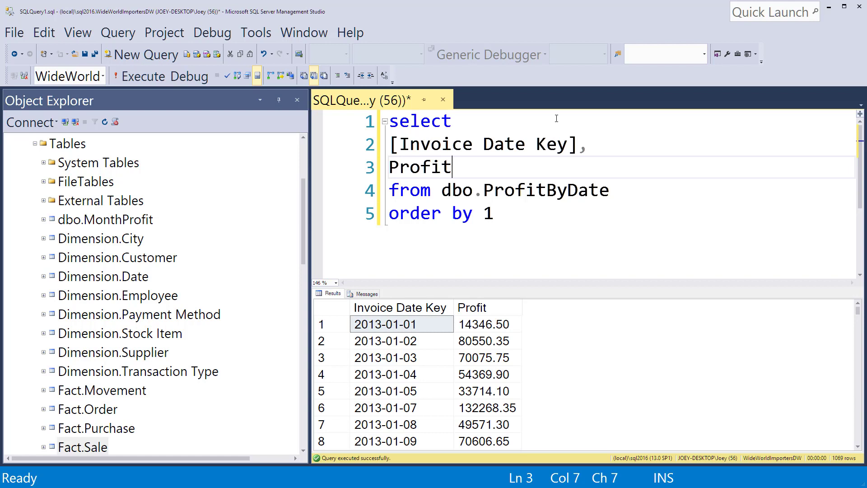
pyautogui.moveTo(478, 148)
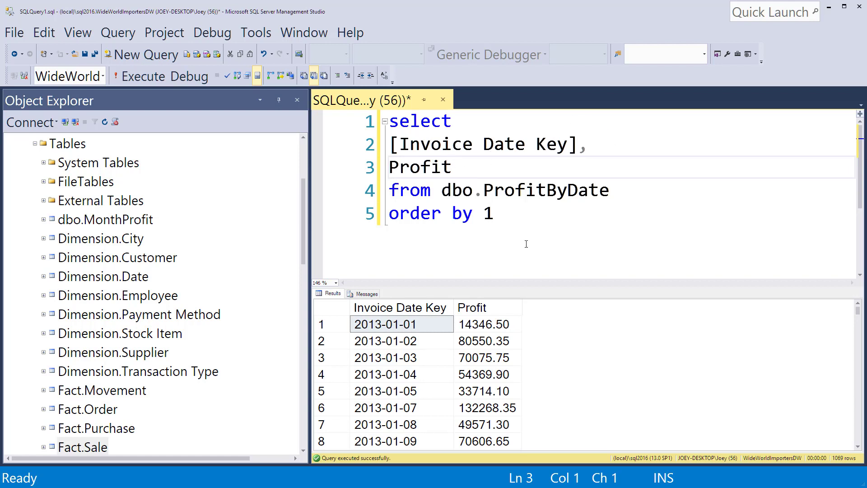
pyautogui.write('avg(')
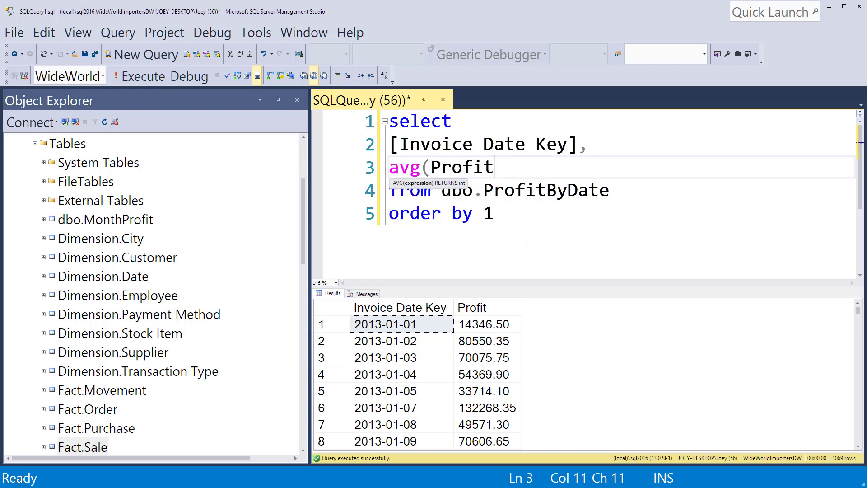
pyautogui.write(')')
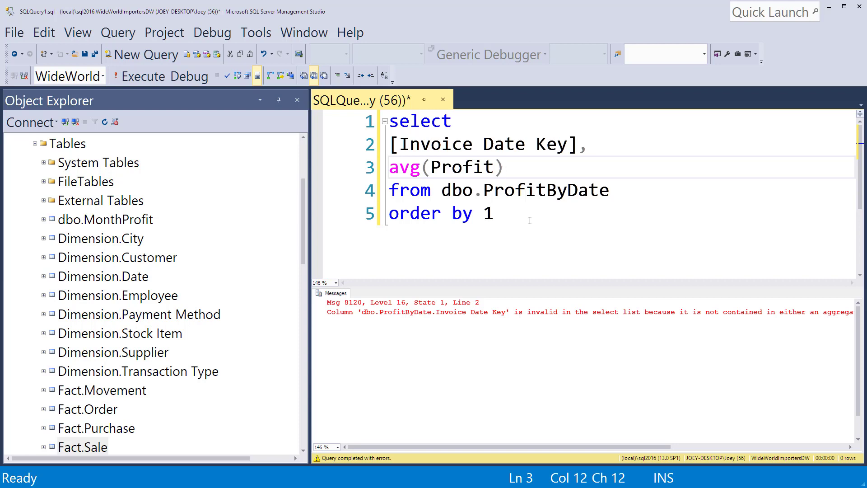
# Step: Add OVER (ORDER BY [Invoice Date Key]) after avg(Profit) and execute the query
pyautogui.press('capslock')
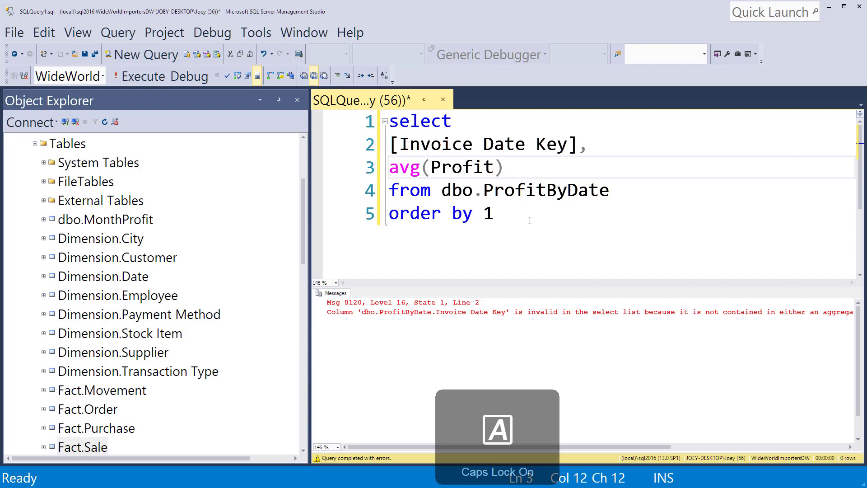
pyautogui.write('OVE')
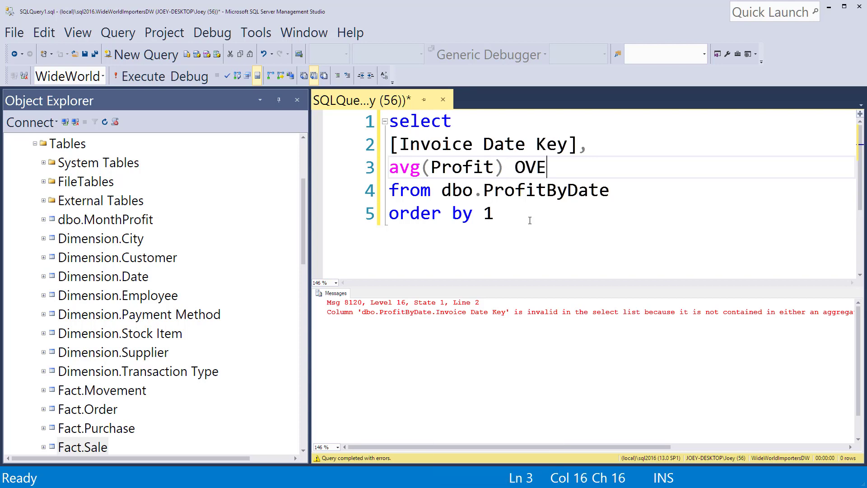
pyautogui.write('R (')
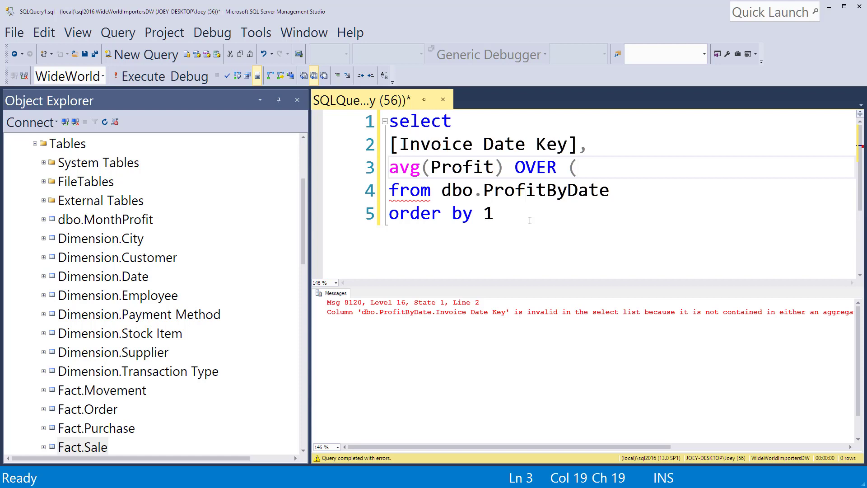
pyautogui.write('[')
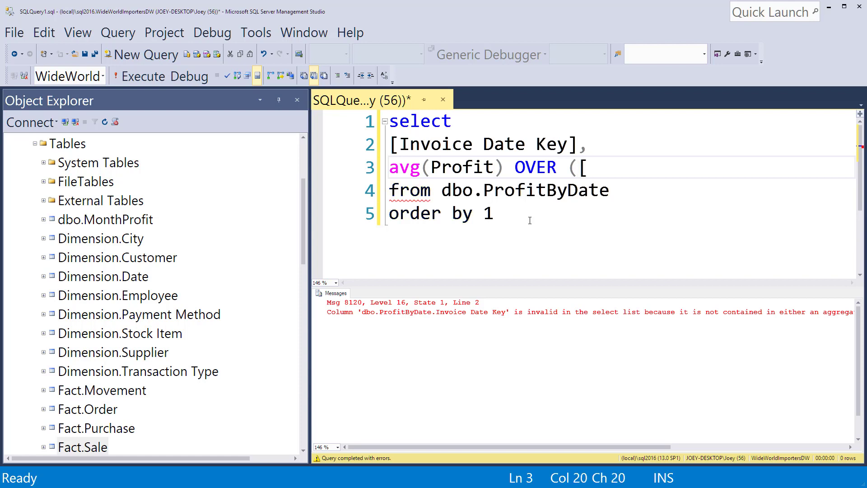
pyautogui.write('INVOI')
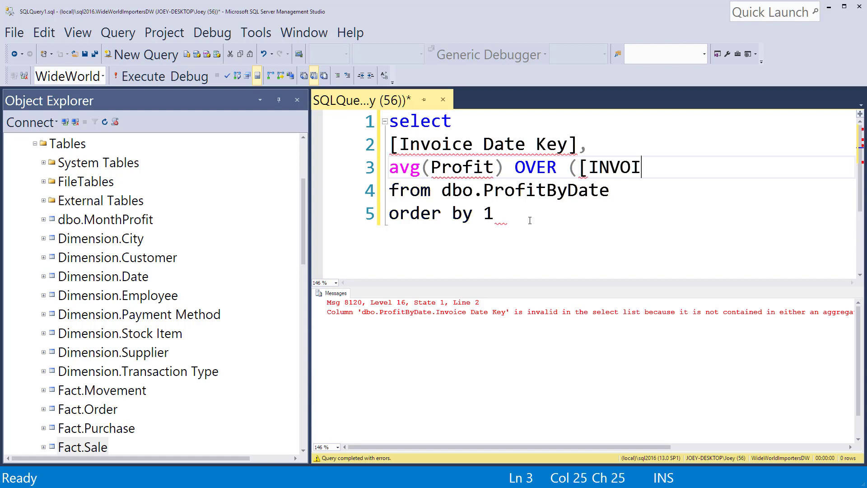
pyautogui.press('Backspace')
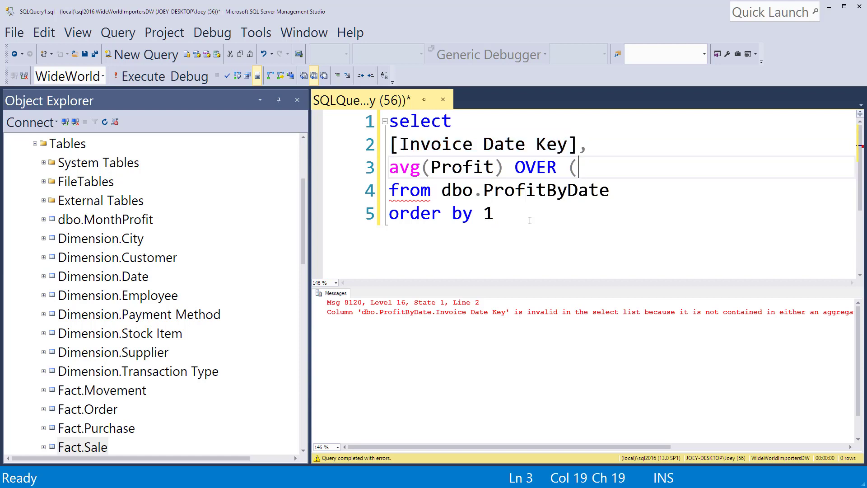
pyautogui.write('[Invoice Date Key])')
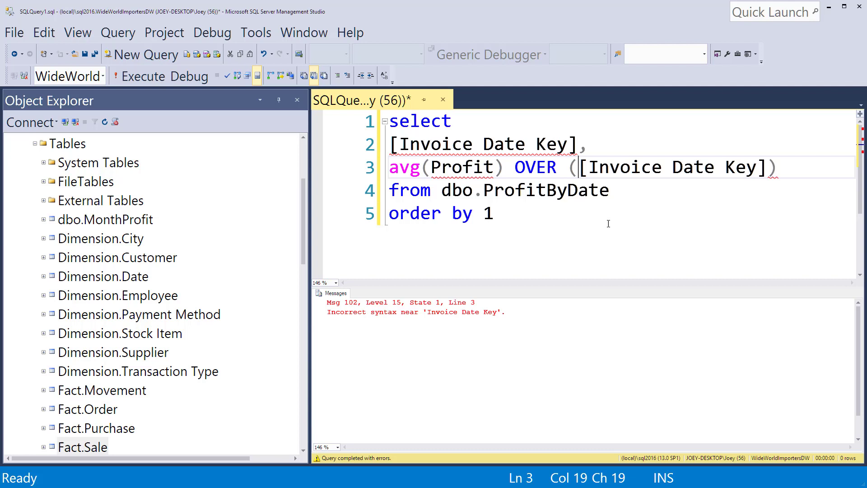
pyautogui.write('OV')
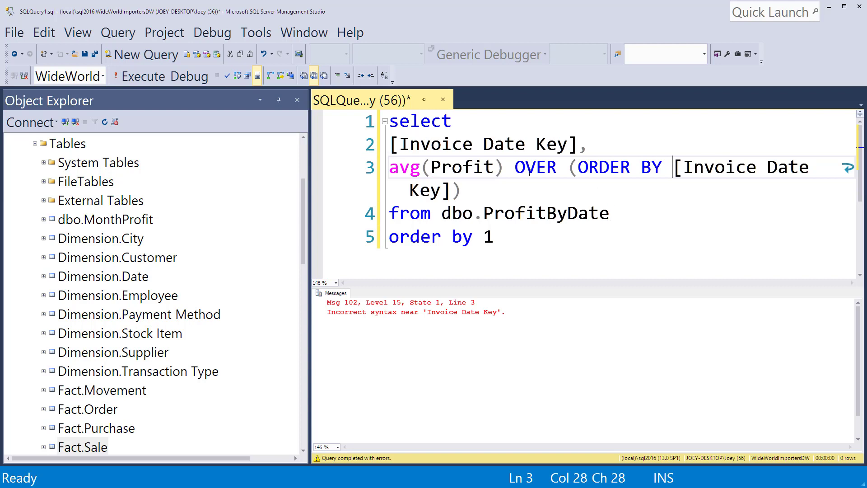
pyautogui.click(578, 167)
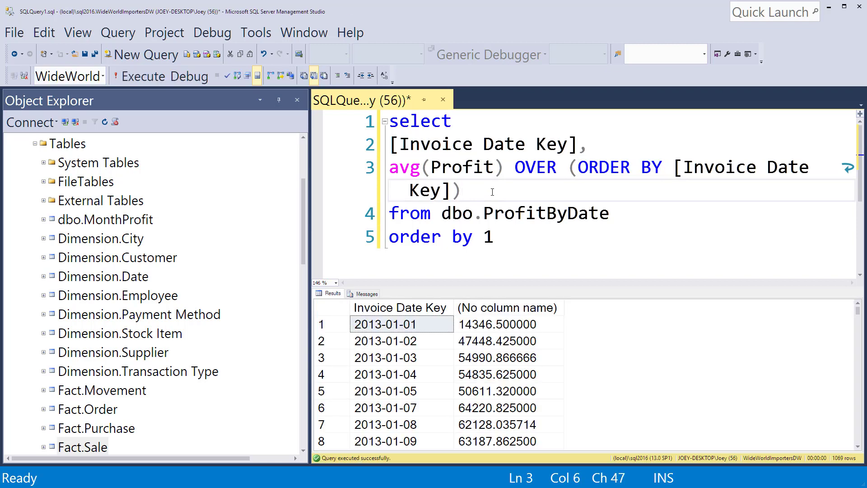
pyautogui.moveTo(646, 249)
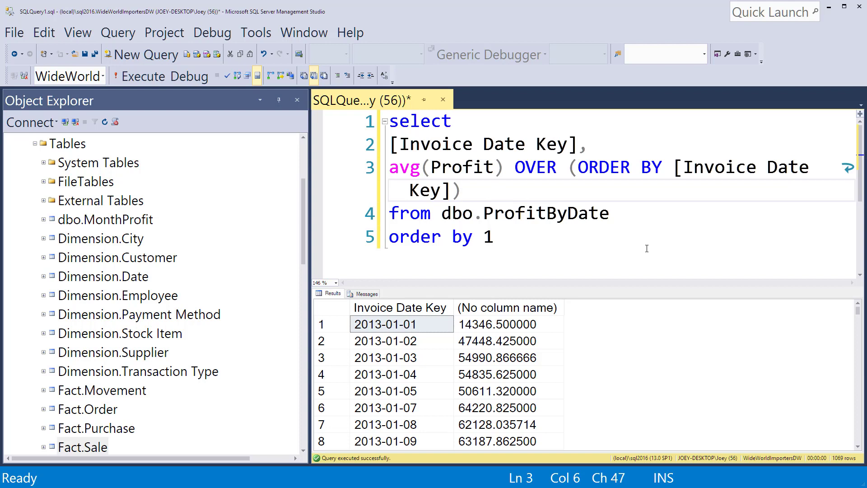
pyautogui.moveTo(627, 404)
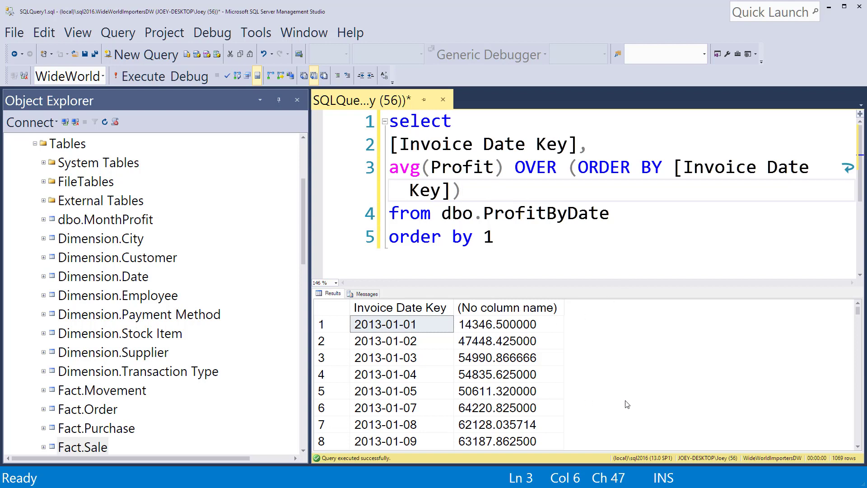
# Step: Alias the averaged column as AverageProfit, then select all results in the grid
pyautogui.write('a')
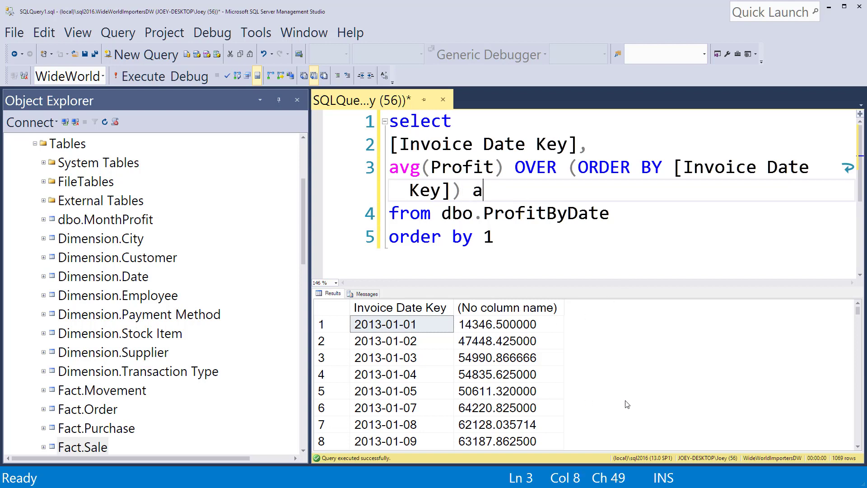
pyautogui.write('s')
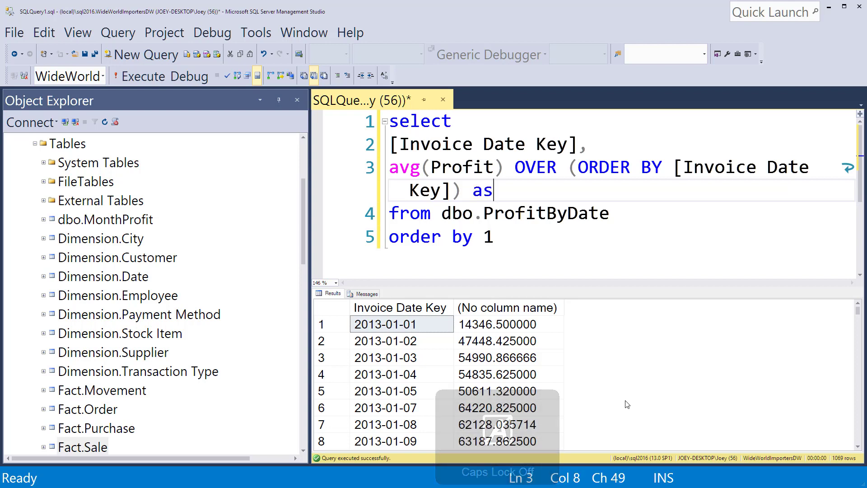
pyautogui.write('Avergae')
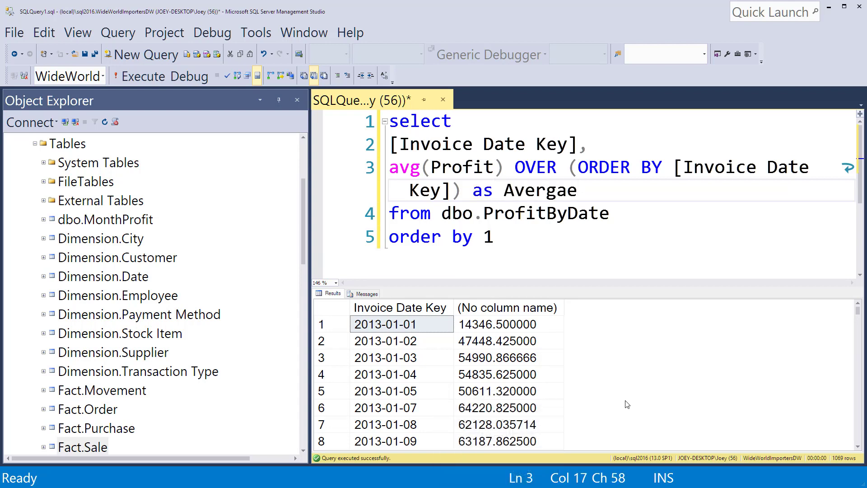
pyautogui.write('AverageProfit')
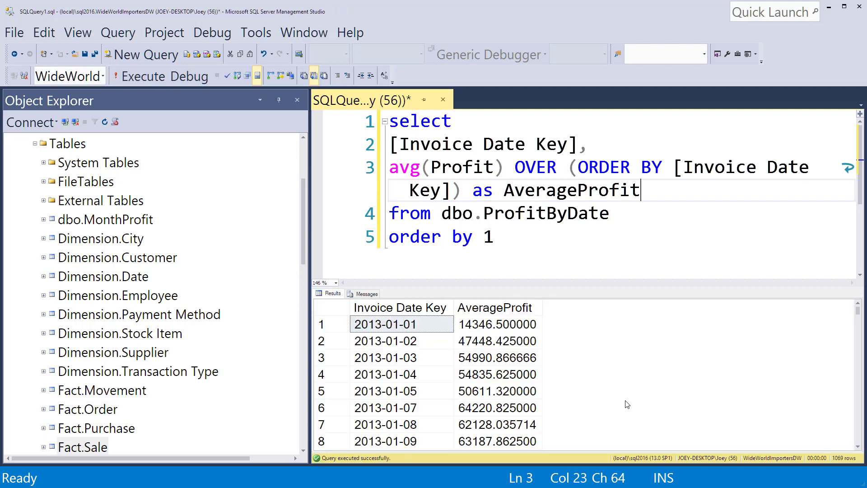
pyautogui.moveTo(556, 378)
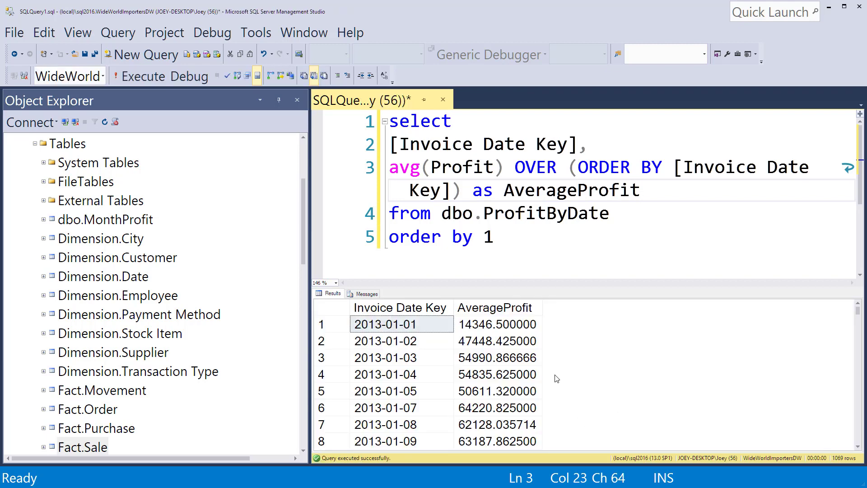
pyautogui.click(402, 323)
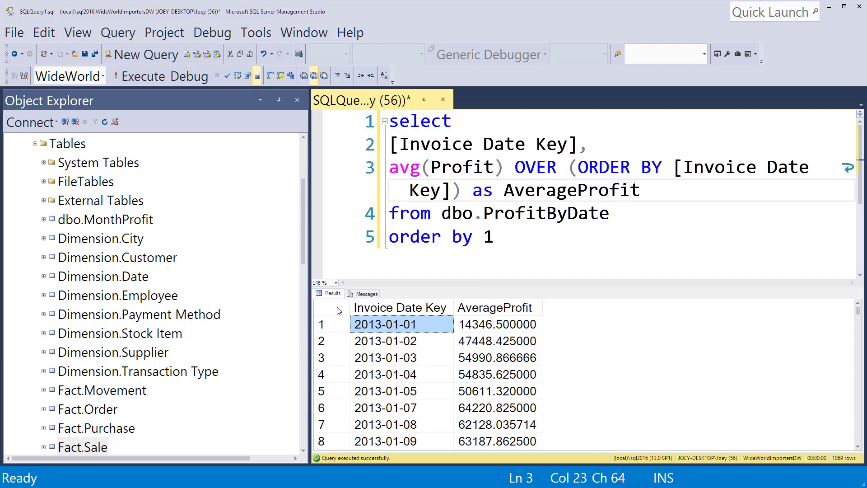
pyautogui.click(402, 324)
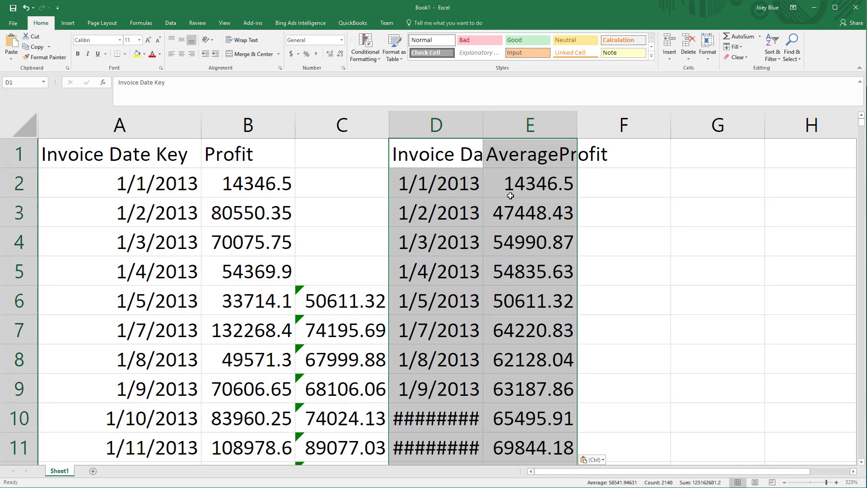
pyautogui.moveTo(286, 196)
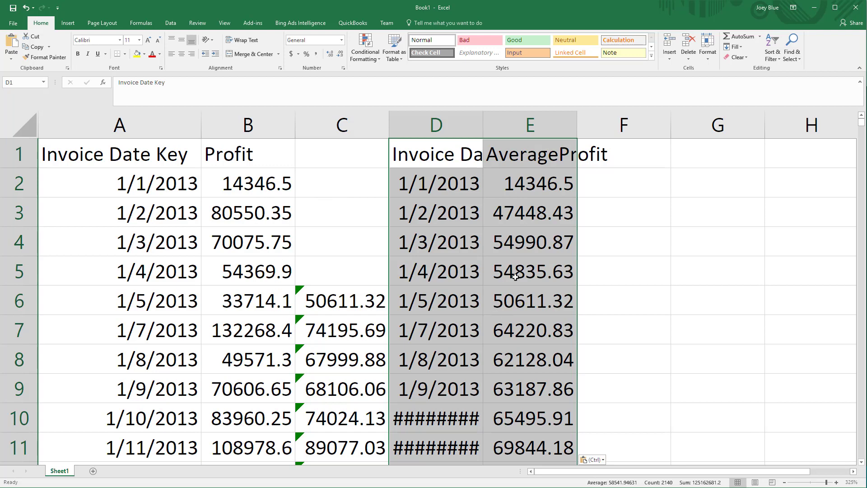
# Step: Apply Comma Style to the AverageProfit column E and the five-day averages in column C
pyautogui.click(528, 301)
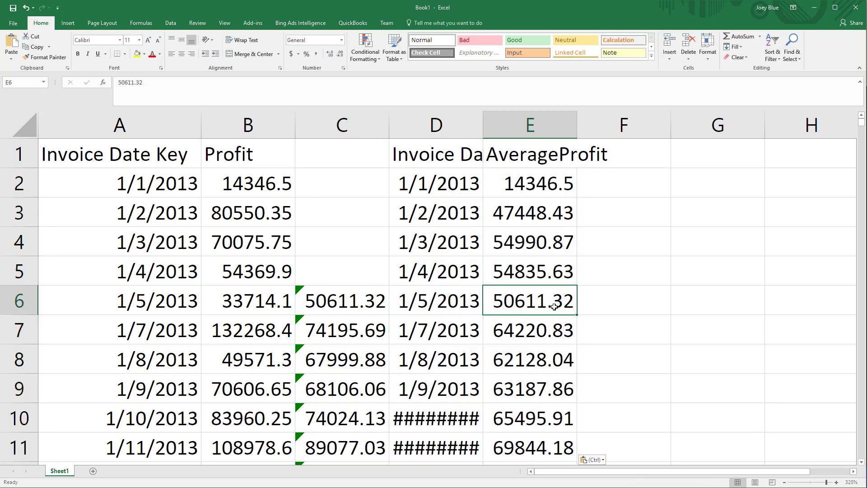
pyautogui.click(529, 125)
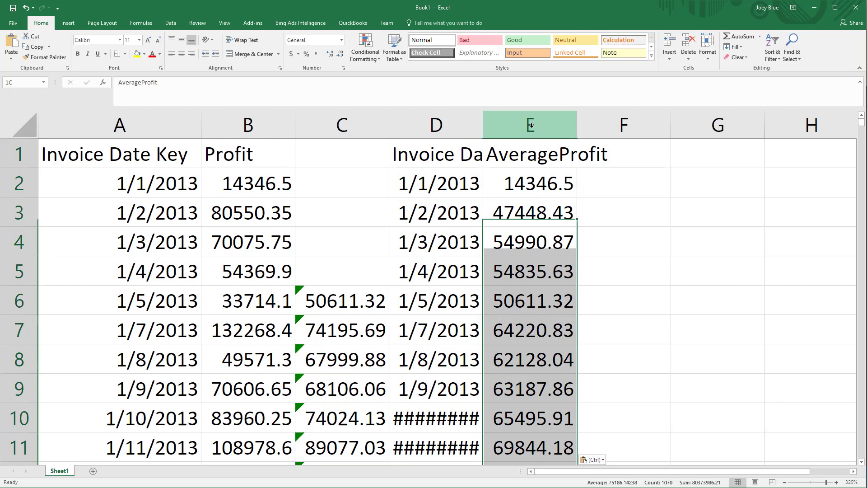
pyautogui.click(295, 54)
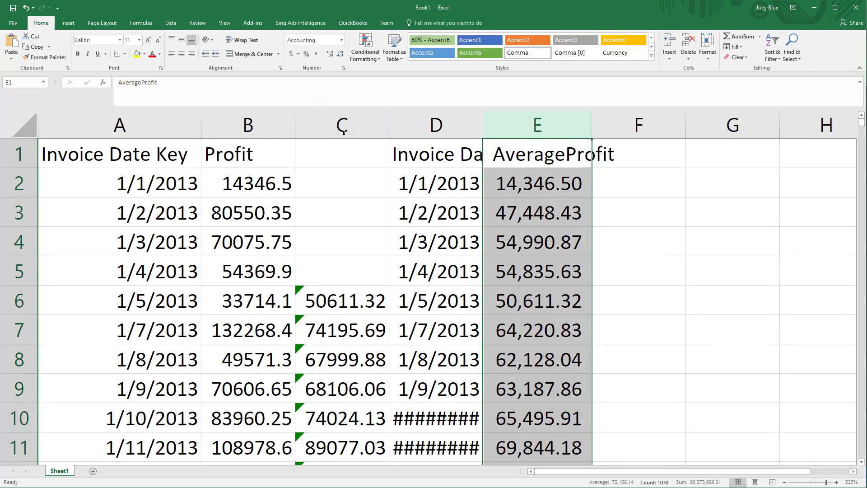
pyautogui.click(348, 125)
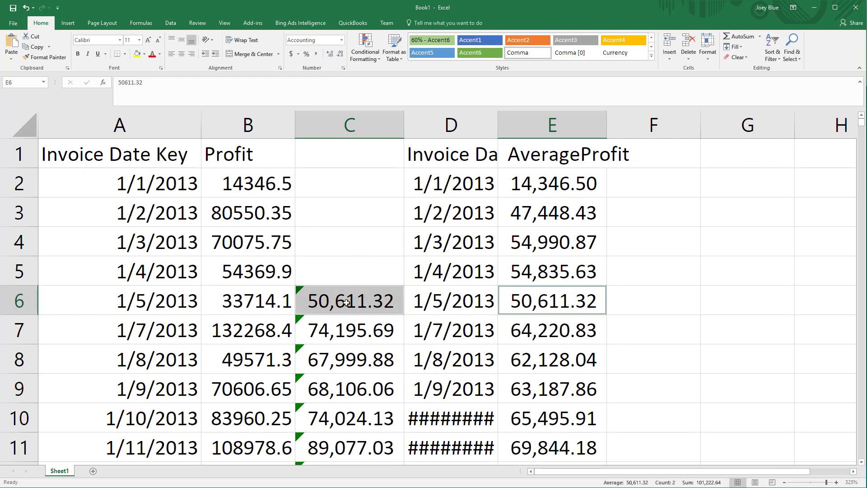
pyautogui.moveTo(350, 308)
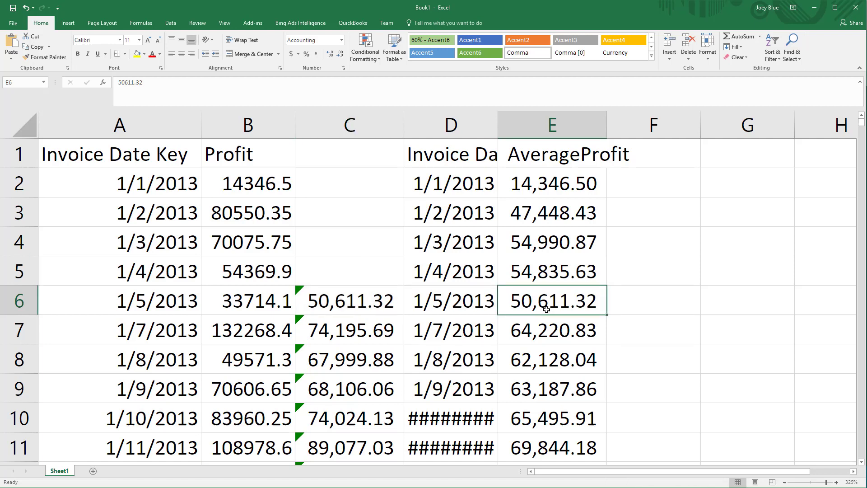
pyautogui.moveTo(560, 308)
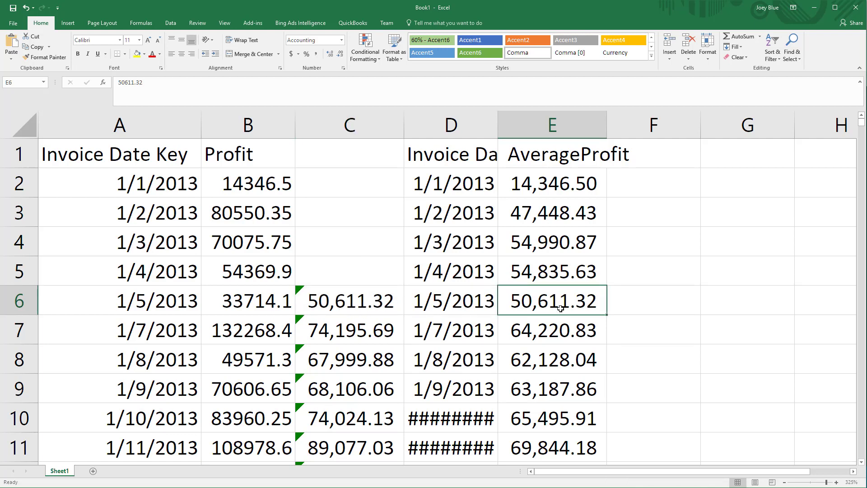
# Step: Compare the C7 and C8 five-day average formulas with the SQL value in E8
pyautogui.click(349, 330)
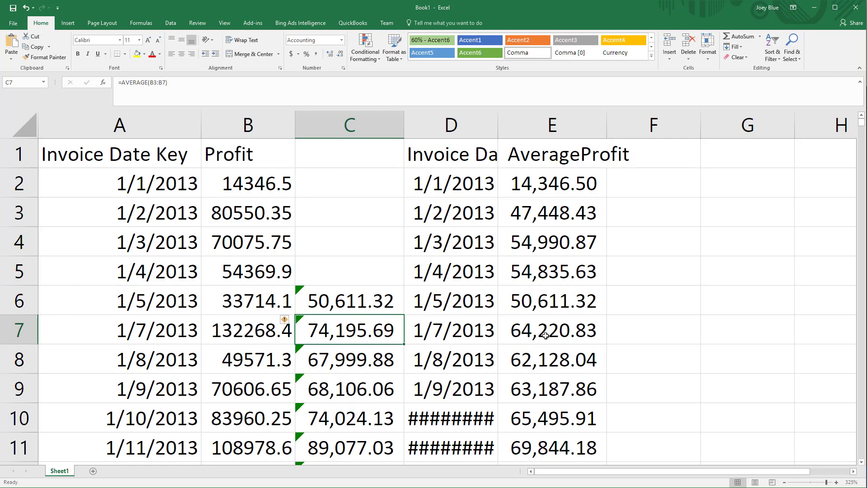
pyautogui.click(349, 359)
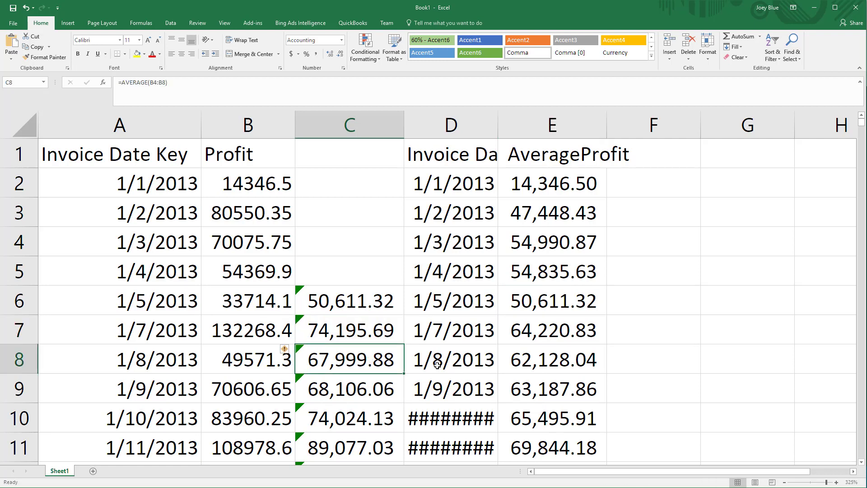
pyautogui.click(552, 360)
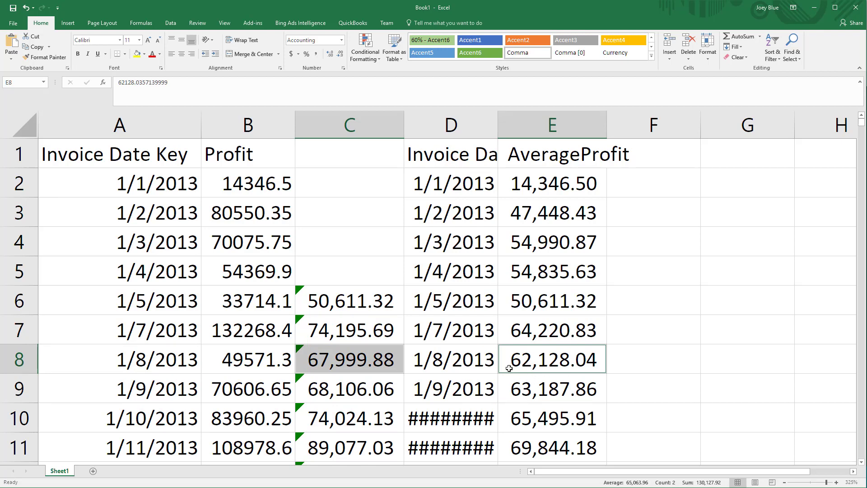
pyautogui.moveTo(566, 273)
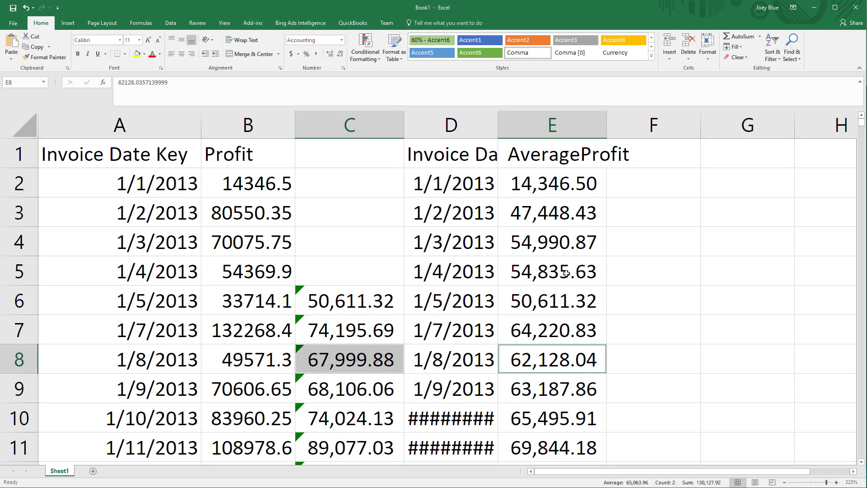
# Step: Insert column D and enter the running average =AVERAGE($B$2:B6) in D6
pyautogui.rightClick(449, 124)
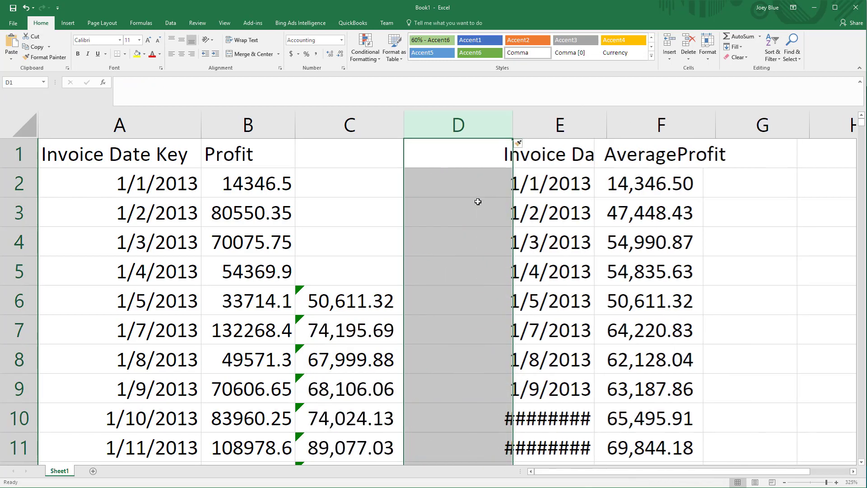
pyautogui.click(457, 182)
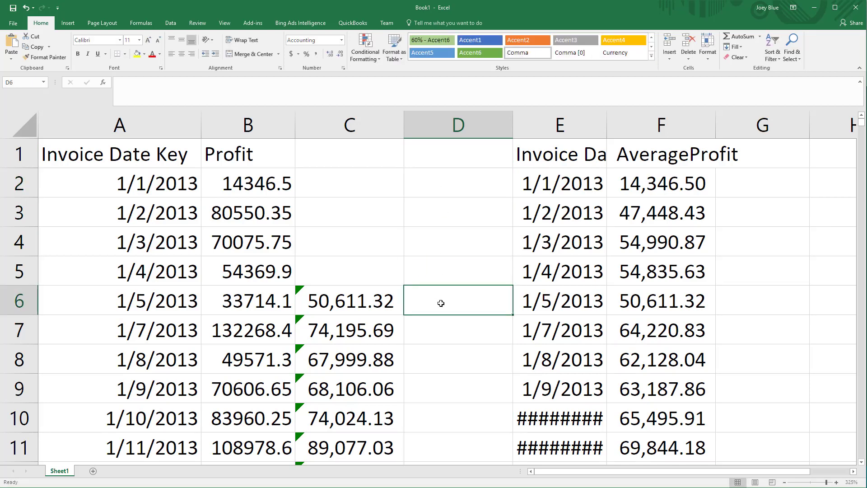
pyautogui.write('=aver')
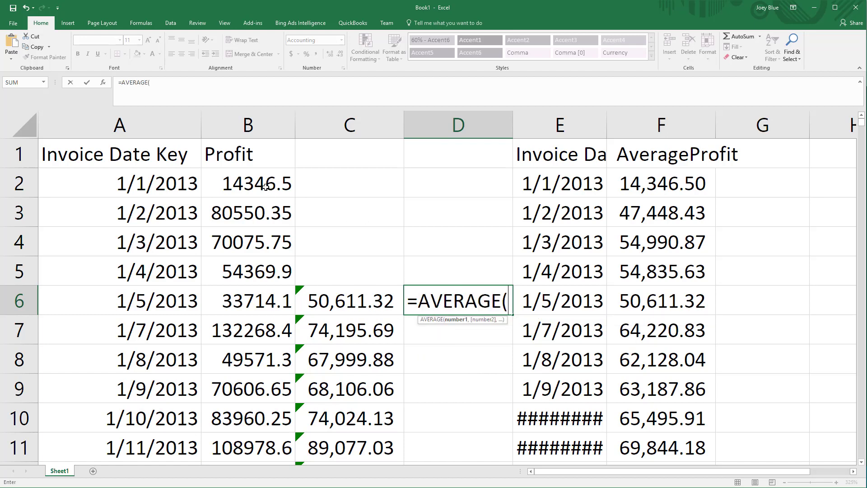
pyautogui.click(247, 183)
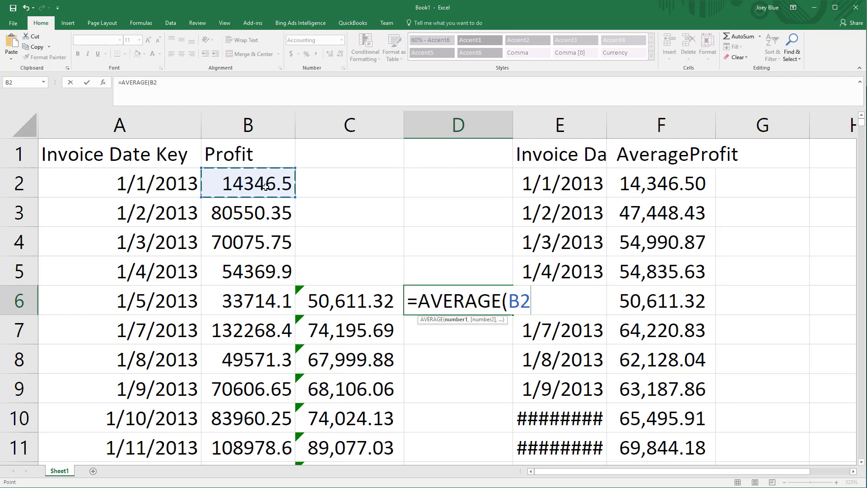
pyautogui.press('f4')
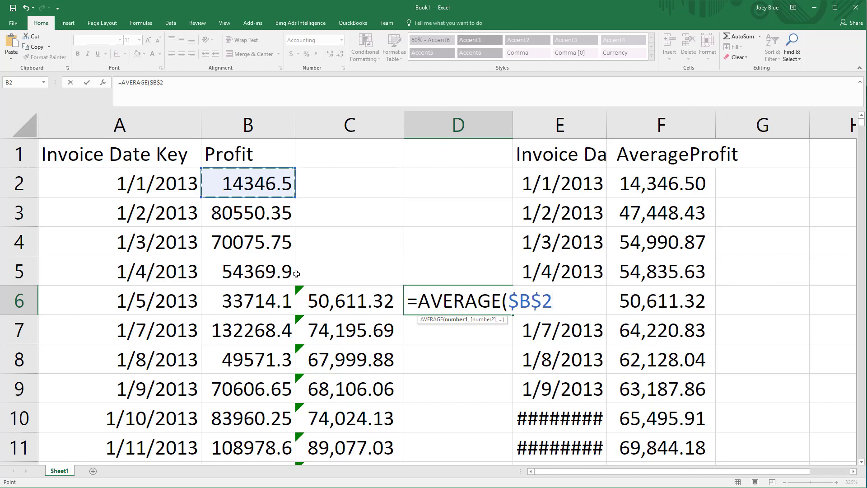
pyautogui.click(247, 300)
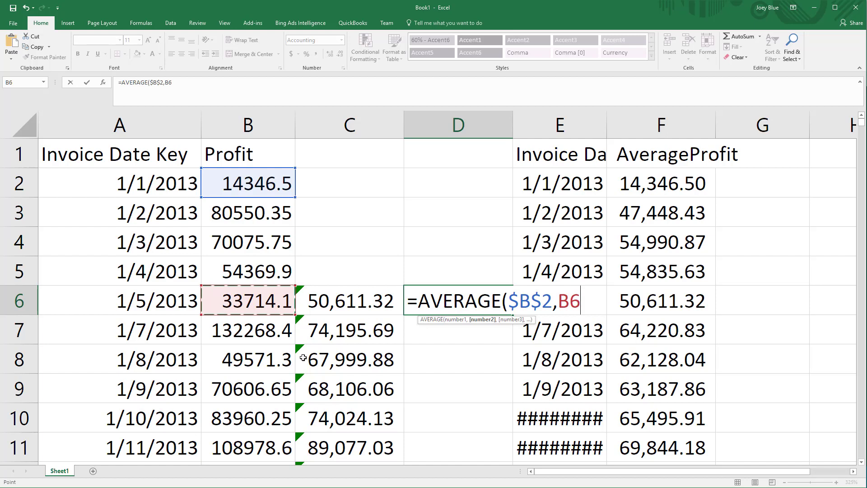
pyautogui.press('backspace')
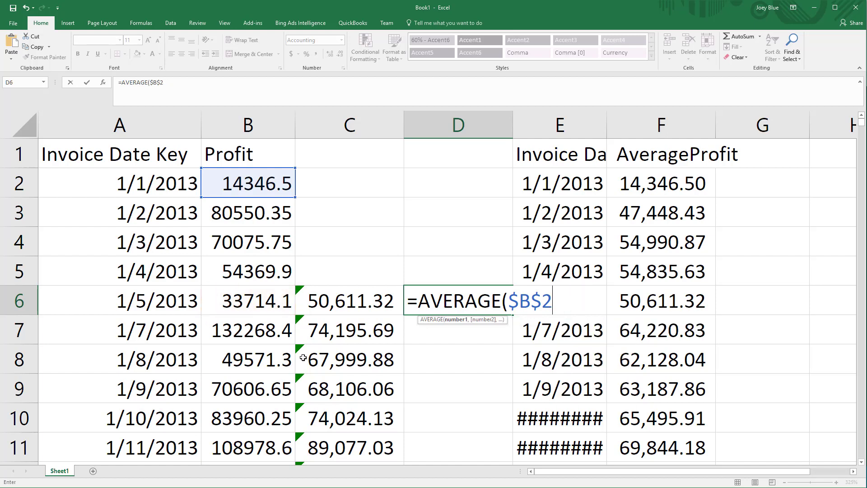
pyautogui.write(':')
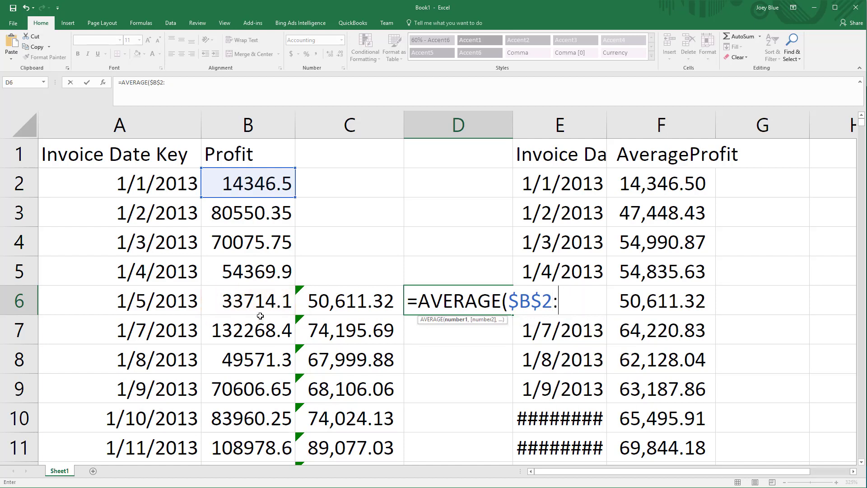
pyautogui.moveTo(247, 183); pyautogui.dragTo(247, 301)
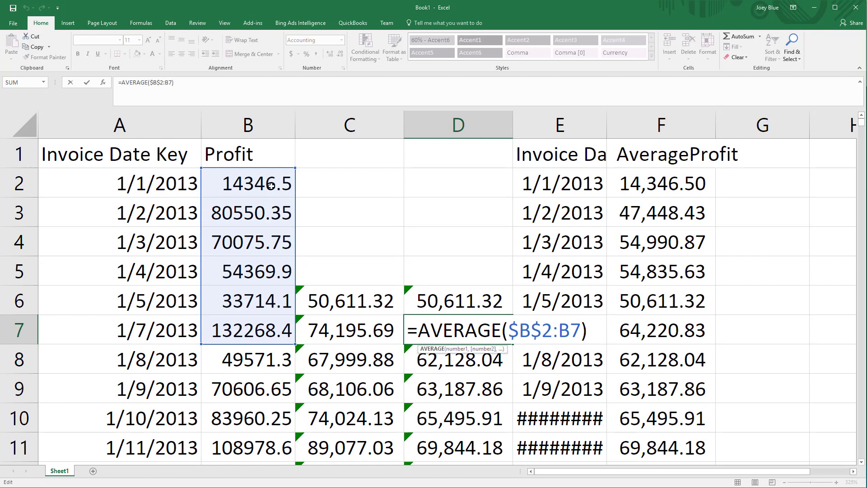
pyautogui.moveTo(448, 360)
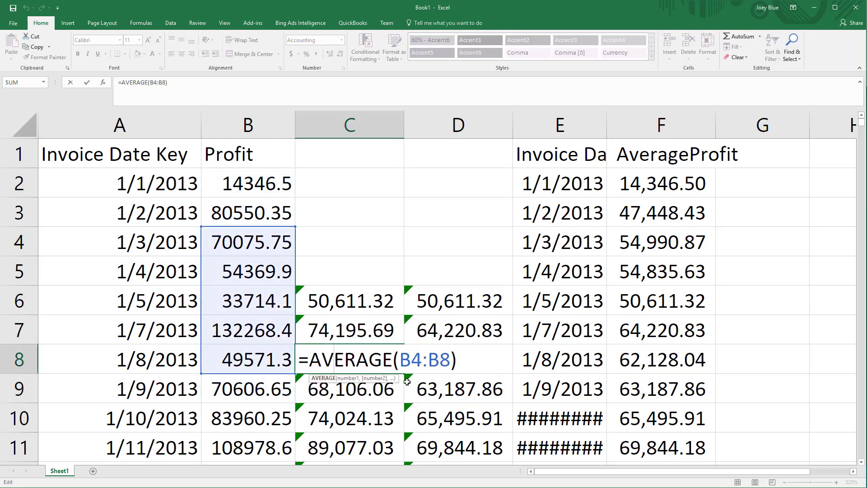
pyautogui.press('enter')
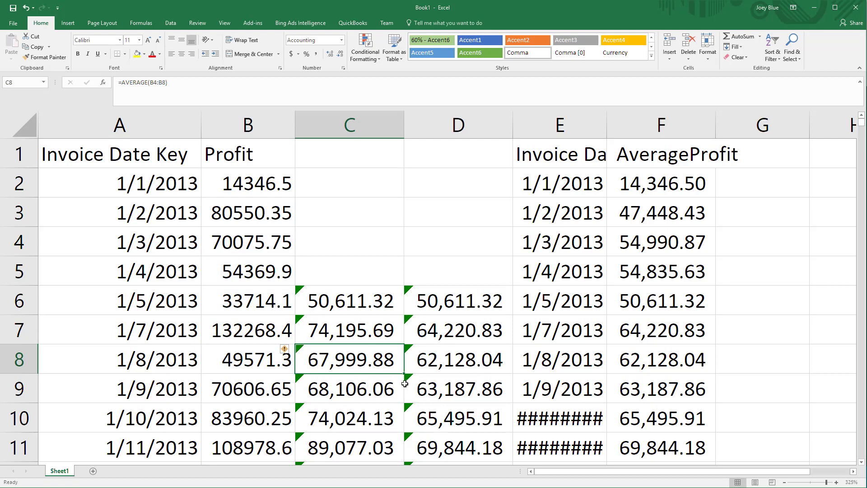
# Step: Add ROWS BETWEEN 5 PRECEDING AND CURRENT ROW to the OVER clause after ORDER BY [Invoice Date Key]
pyautogui.press('alt+tab')
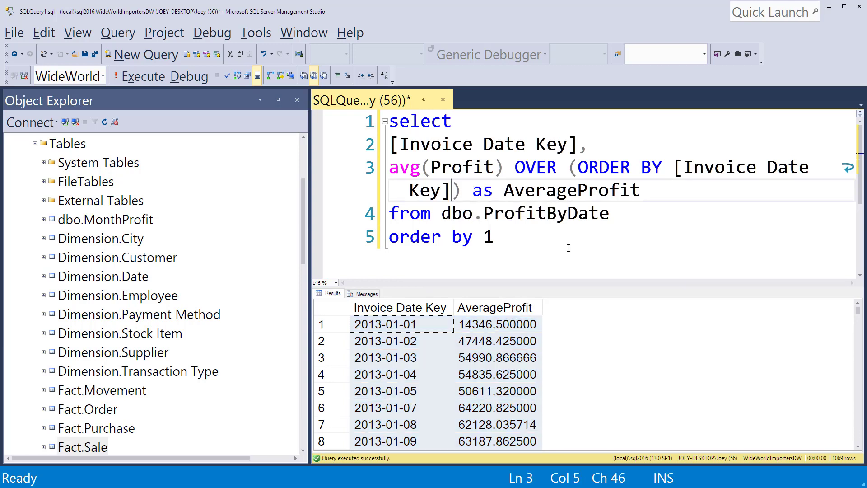
pyautogui.write('ROW')
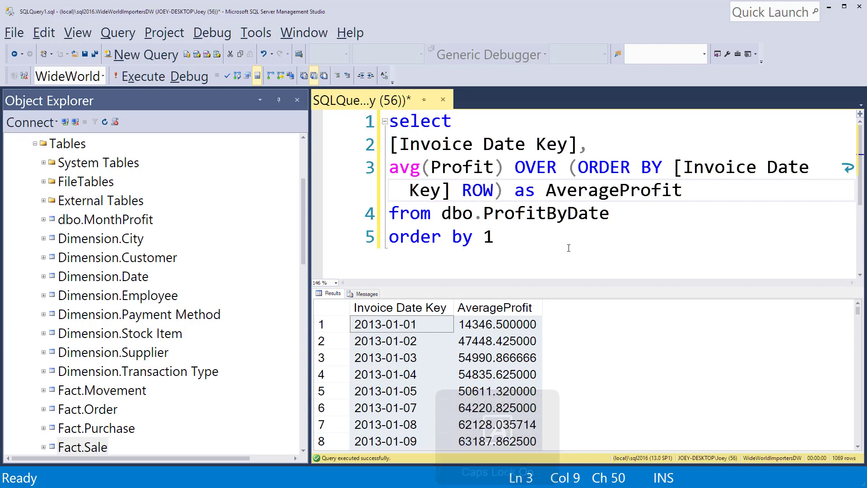
pyautogui.write('" "')
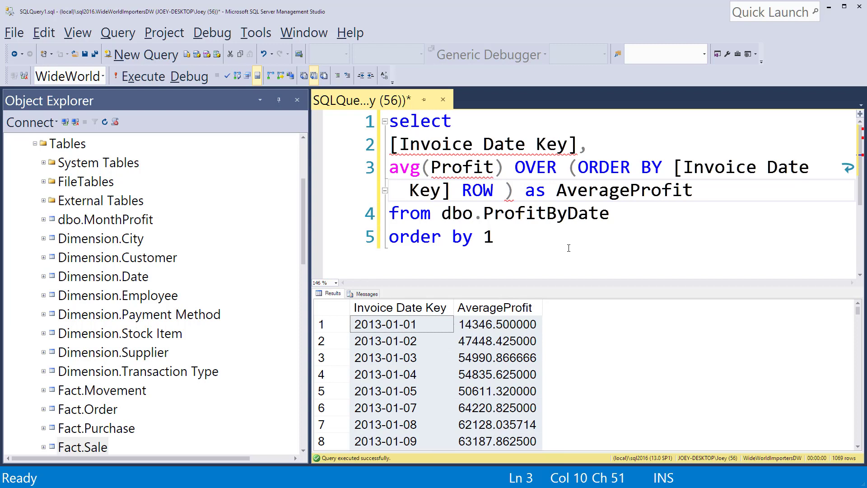
pyautogui.write('S')
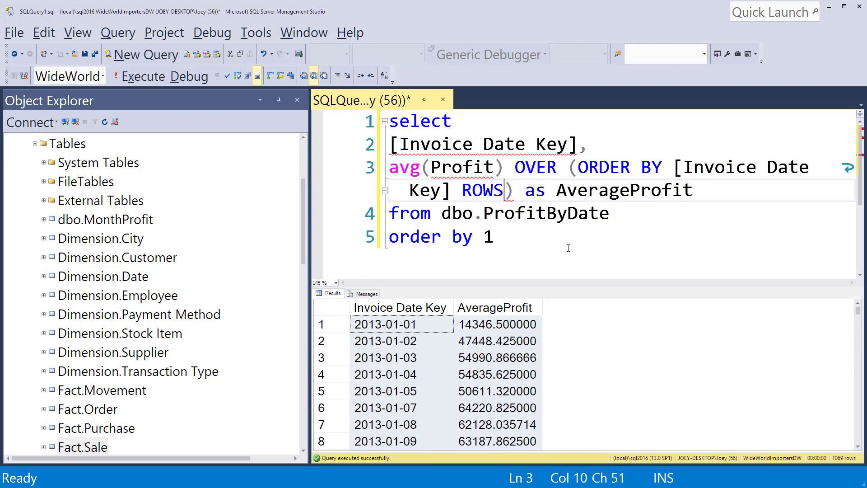
pyautogui.write('BETWEEN')
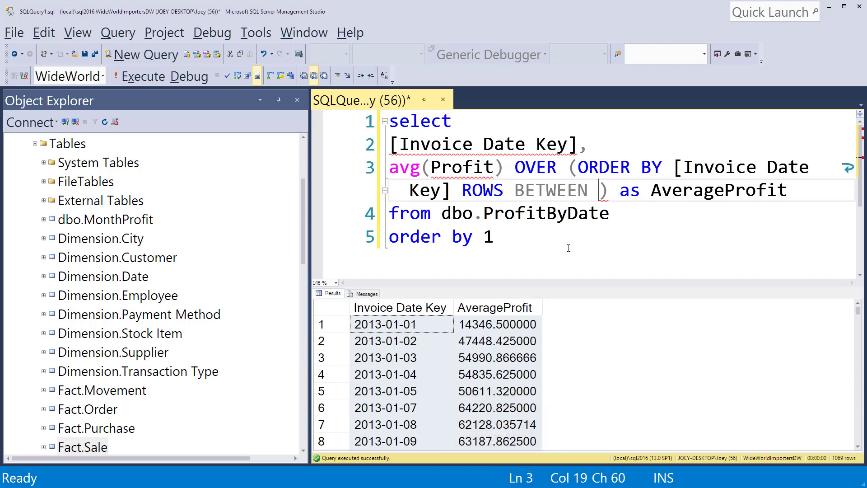
pyautogui.write('5')
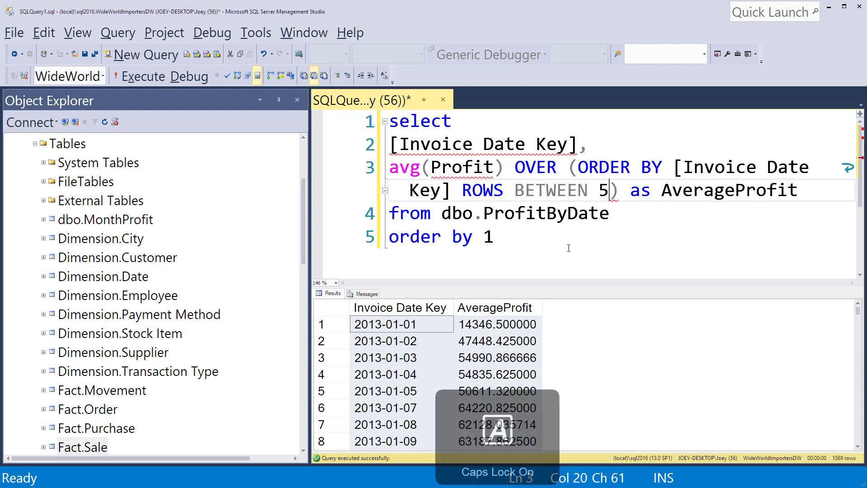
pyautogui.write('PR')
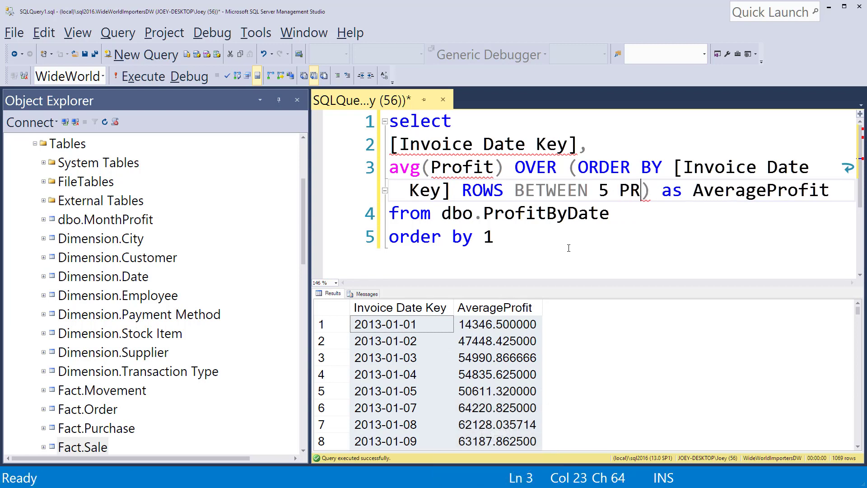
pyautogui.write('ECEDING')
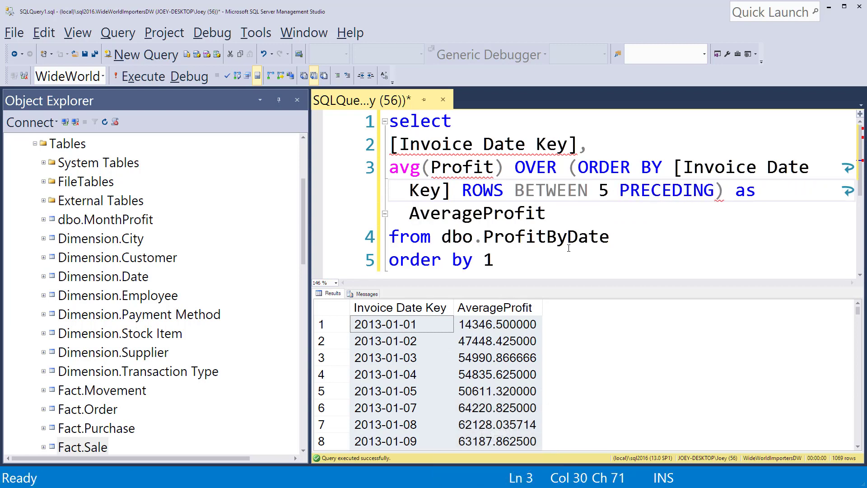
pyautogui.write('AND')
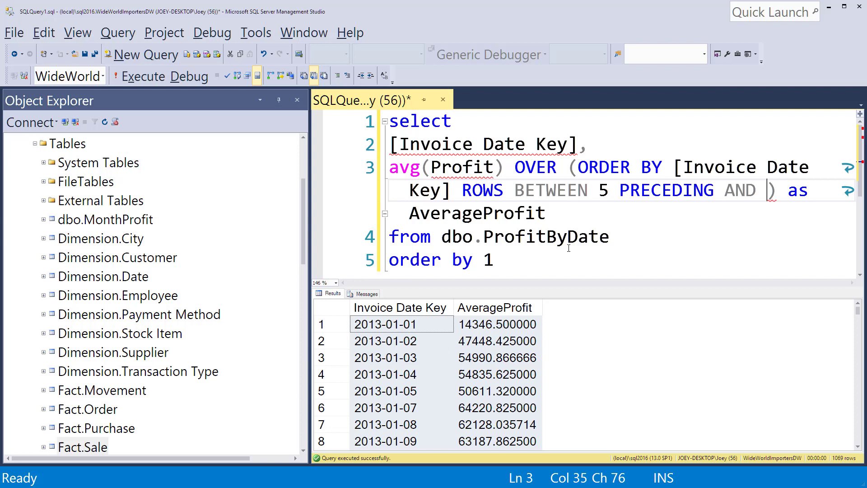
pyautogui.write('CURRENT ROW')
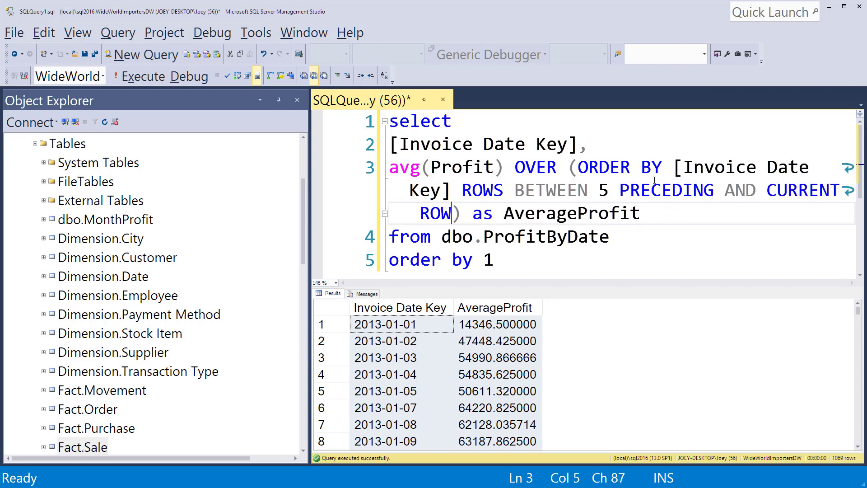
pyautogui.moveTo(733, 179)
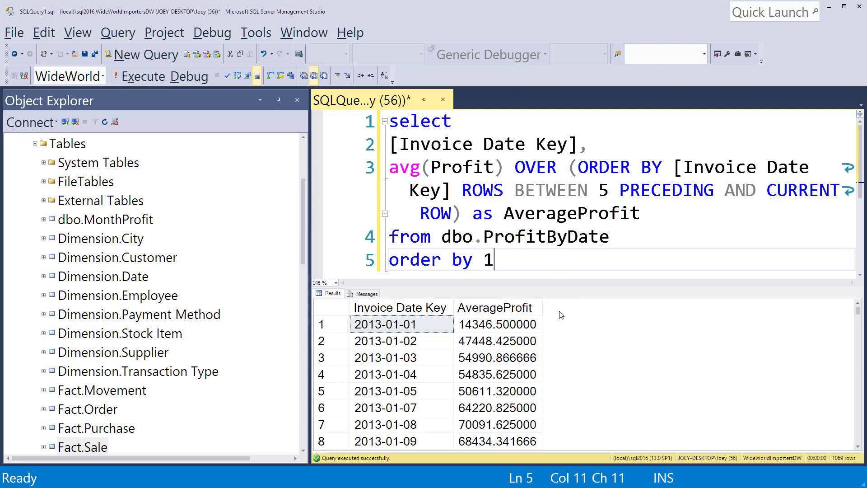
pyautogui.moveTo(497, 395)
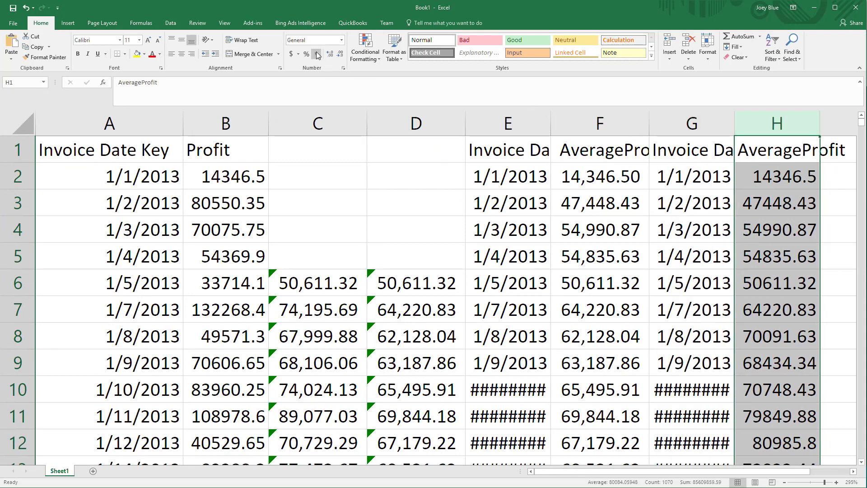
# Step: Apply Comma Style to the AverageProfit column and inspect H7 and H8
pyautogui.click(317, 53)
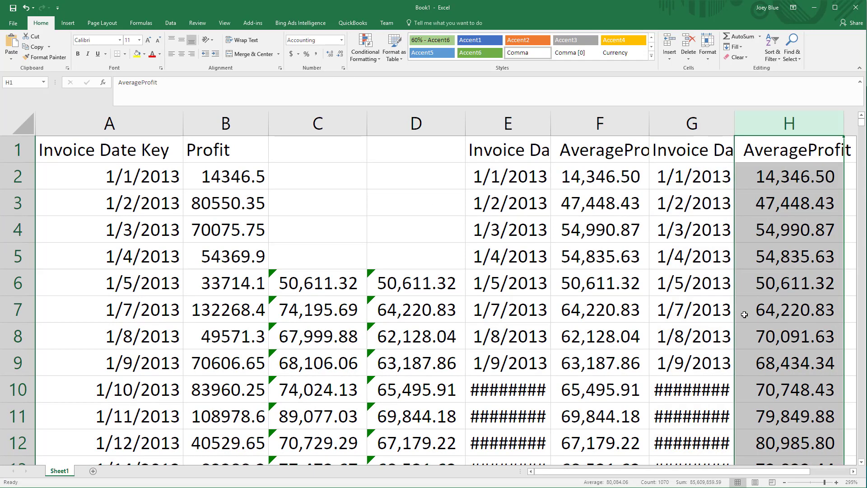
pyautogui.click(789, 309)
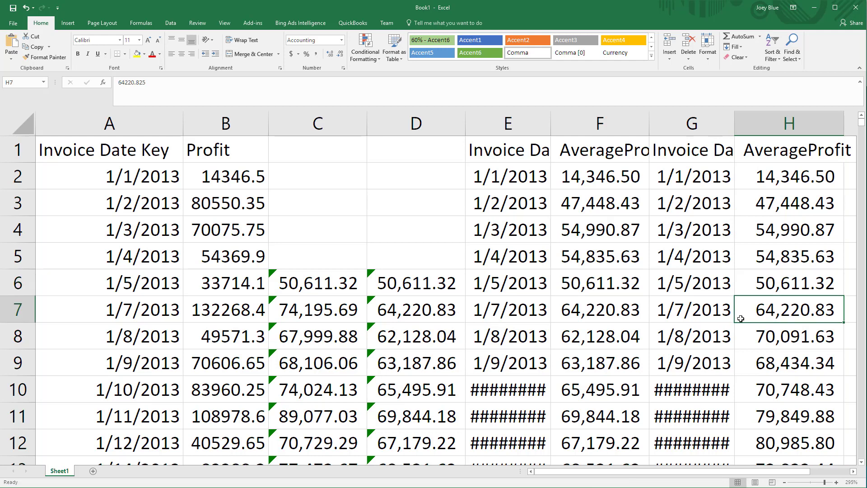
pyautogui.click(789, 336)
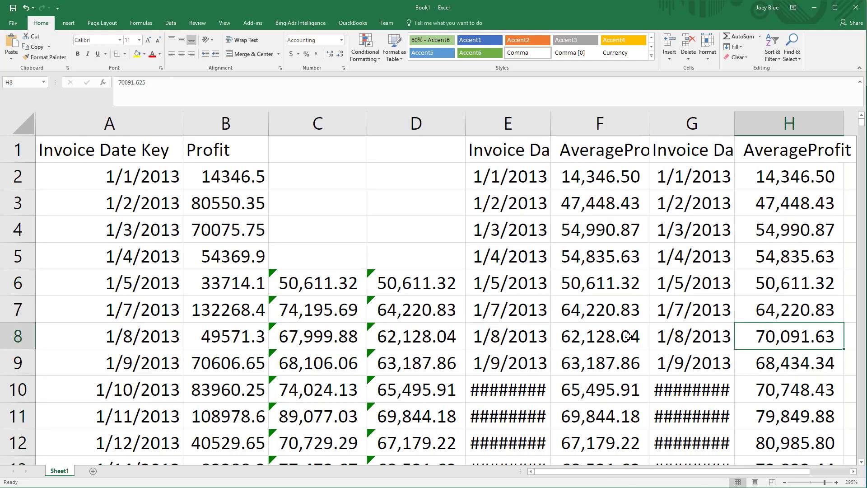
# Step: Compare the running-average formulas in D8 and D7 with SQL results in H7 and H8
pyautogui.click(416, 335)
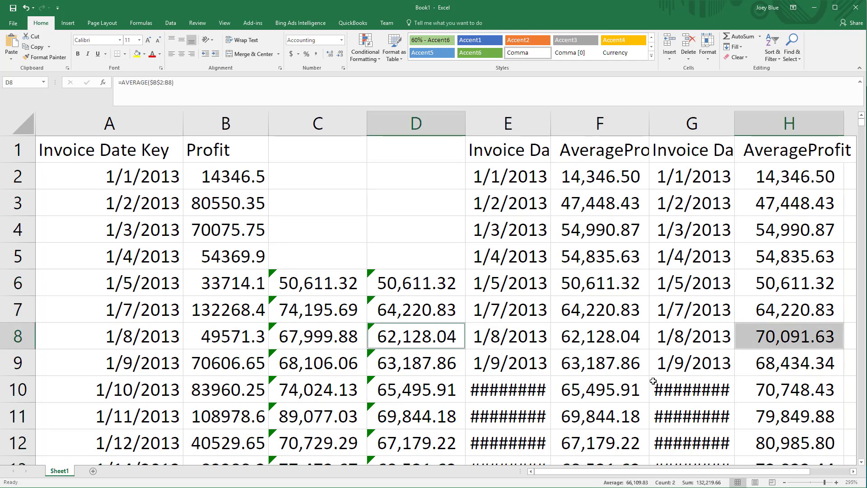
pyautogui.moveTo(703, 310)
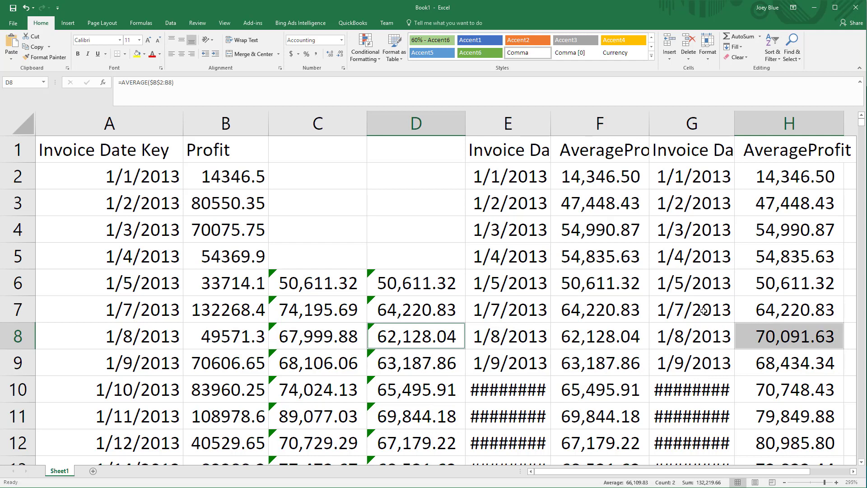
pyautogui.click(507, 123)
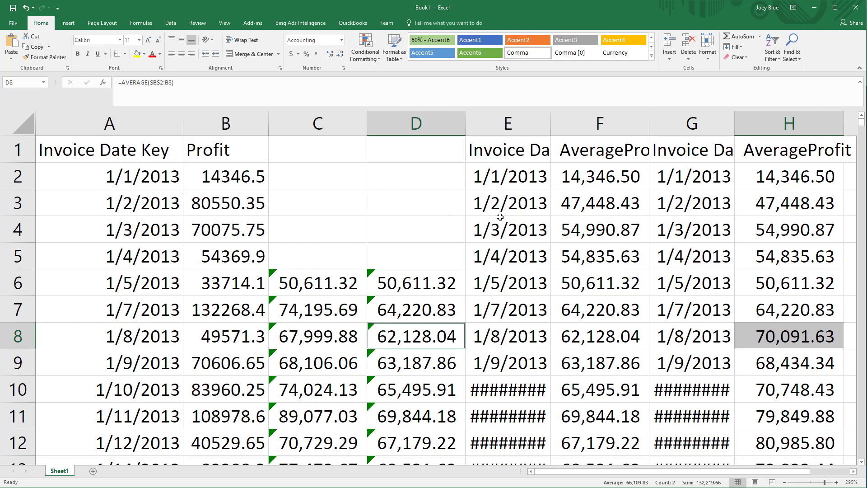
pyautogui.click(415, 309)
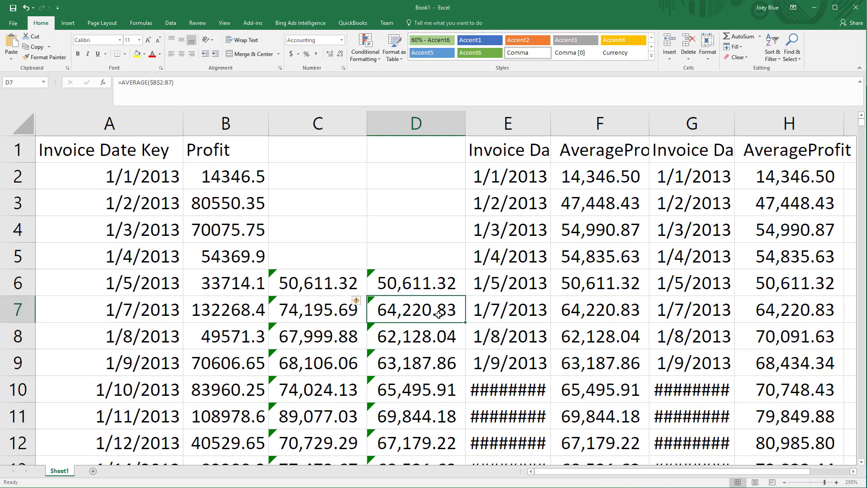
pyautogui.moveTo(409, 335)
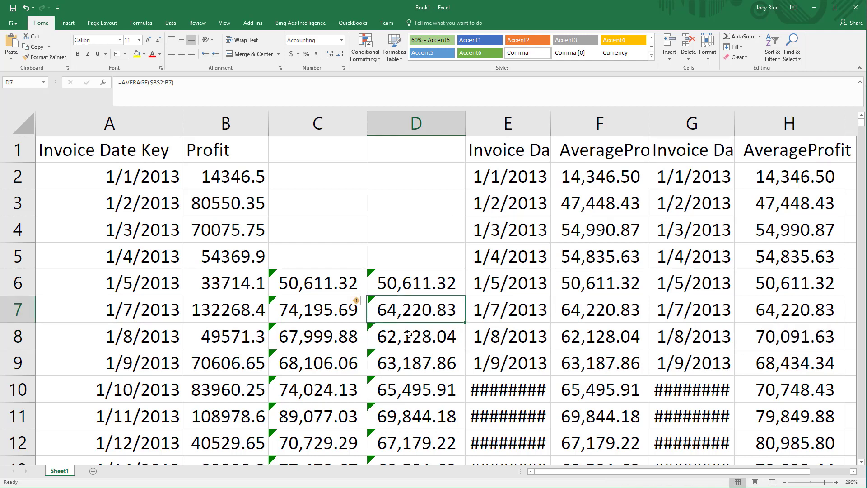
pyautogui.click(789, 308)
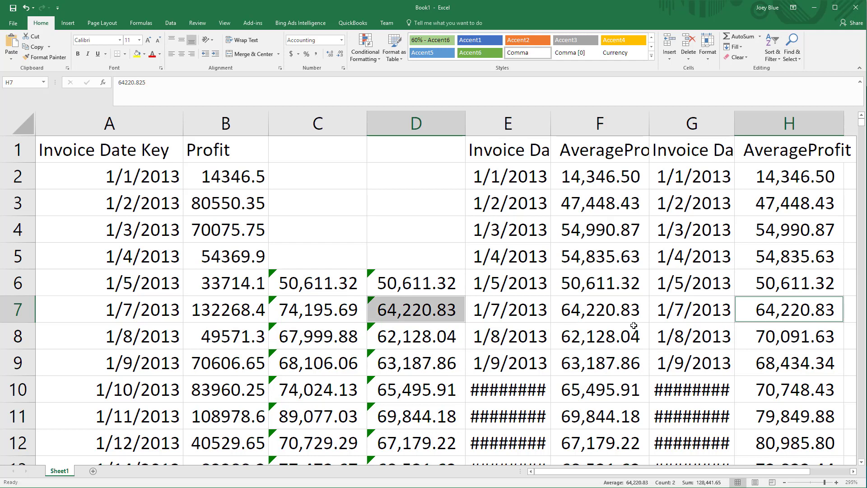
pyautogui.moveTo(422, 342)
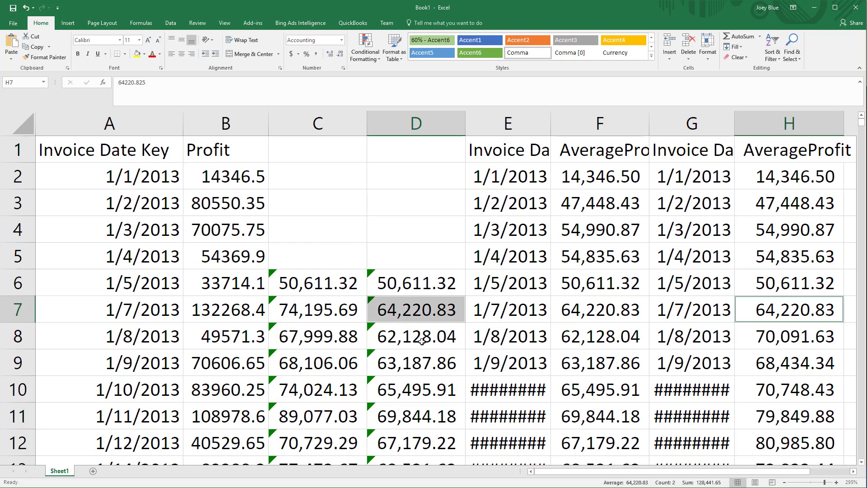
pyautogui.click(787, 335)
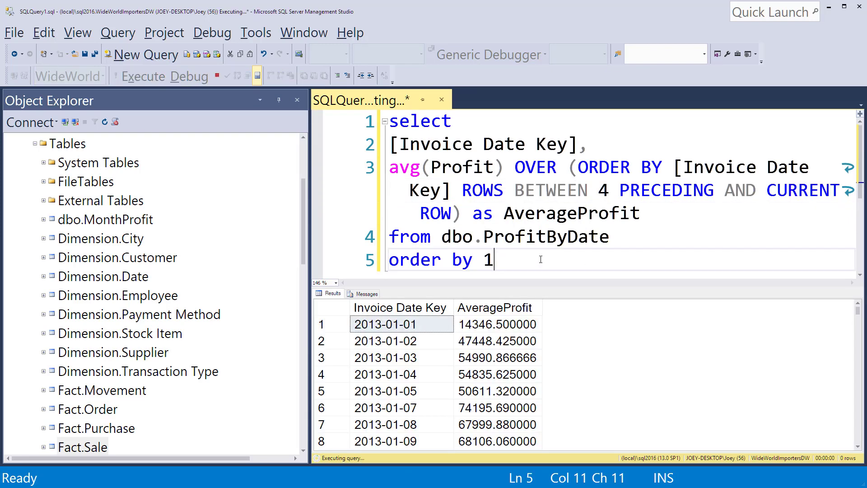
# Step: Bring up the results grid context menu to copy results with headers
pyautogui.rightClick(403, 324)
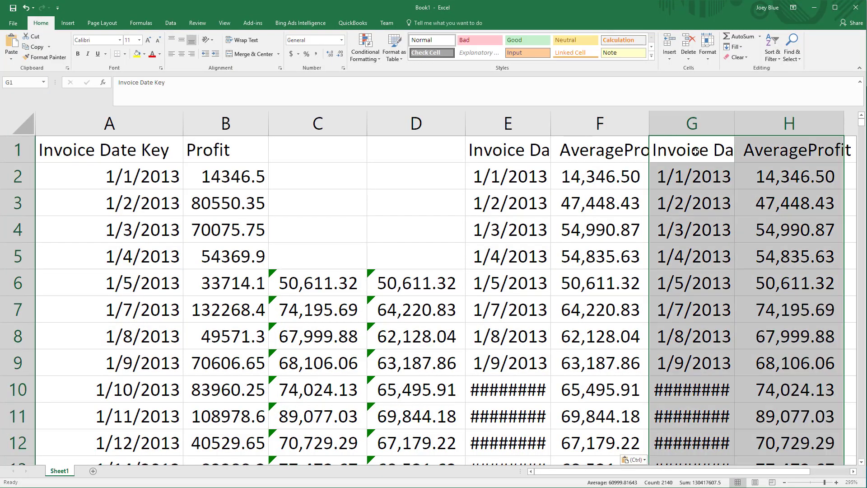
# Step: Inspect the new SQL average for 1/8/2013 in H8 against column C
pyautogui.click(789, 336)
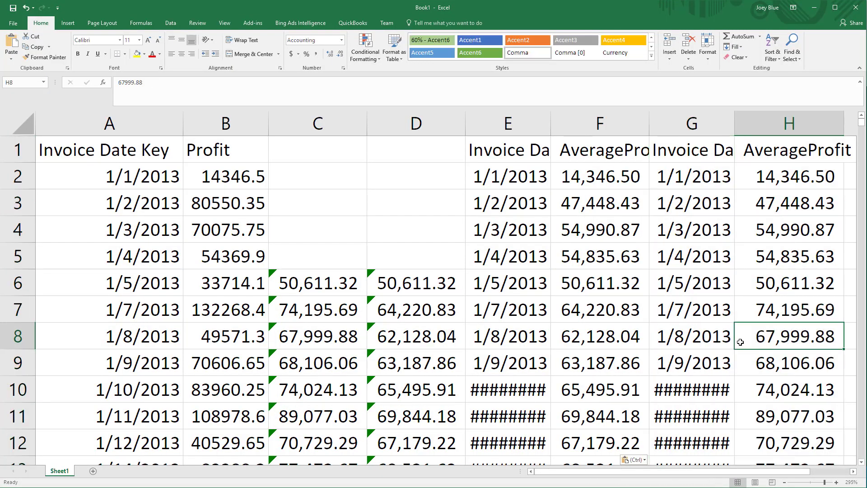
pyautogui.click(317, 335)
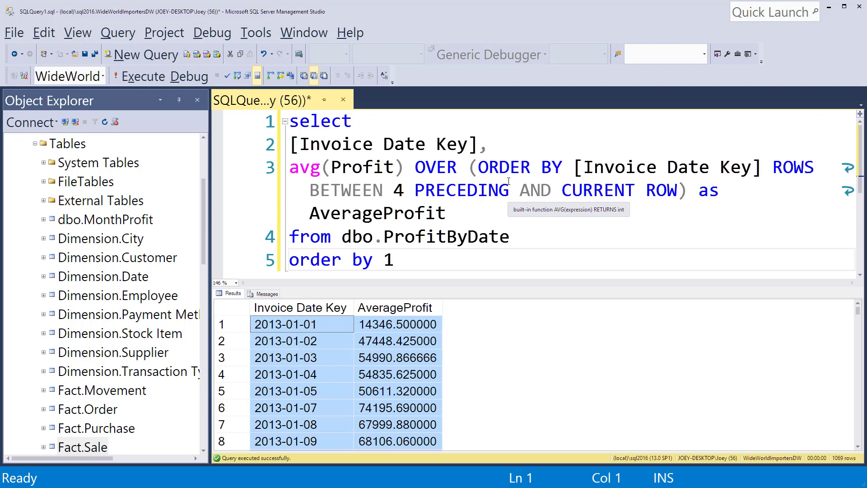
pyautogui.moveTo(751, 220)
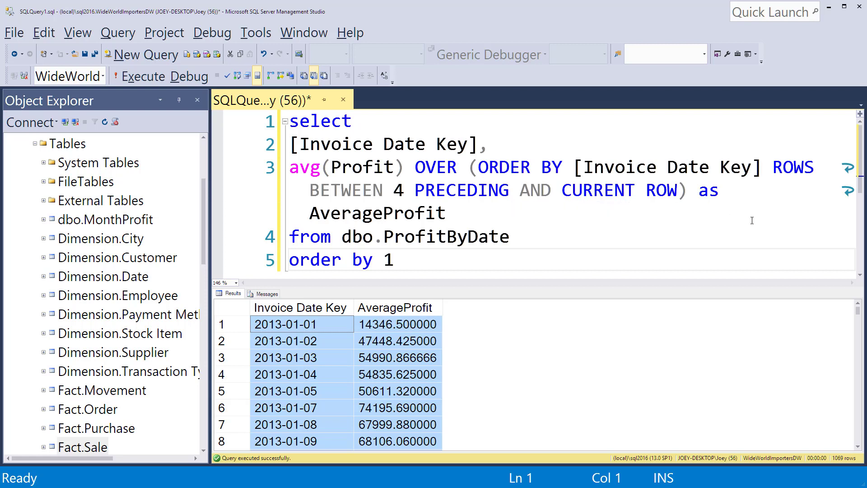